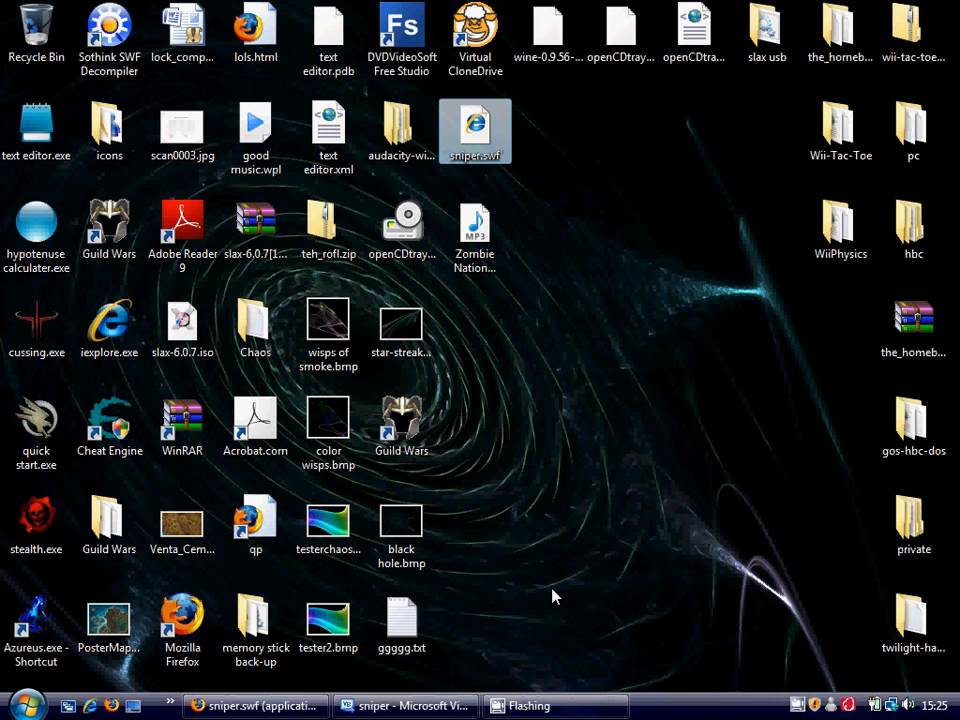
mouse_move(508, 622)
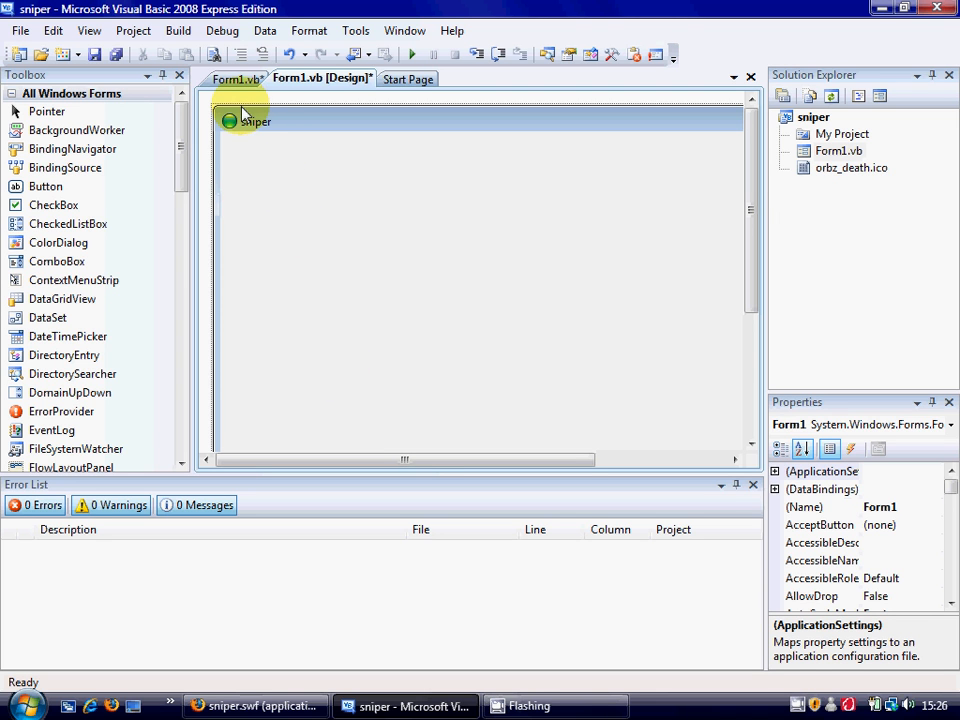
mouse_move(228, 120)
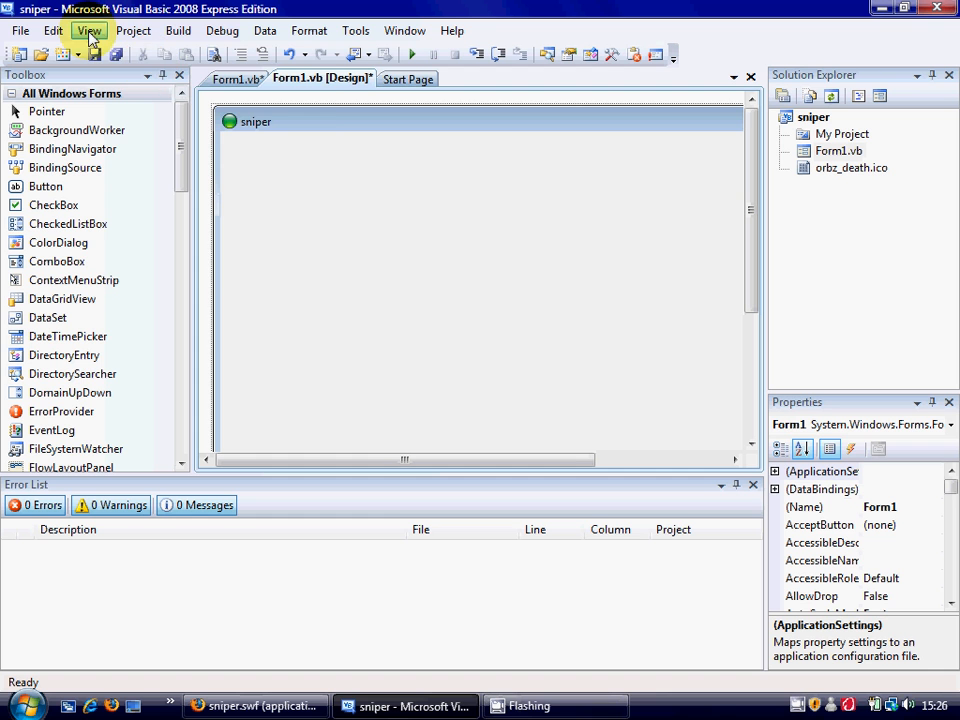
- Bring the sniper project's Form1 designer to the front from the desktop
left_click(133, 30)
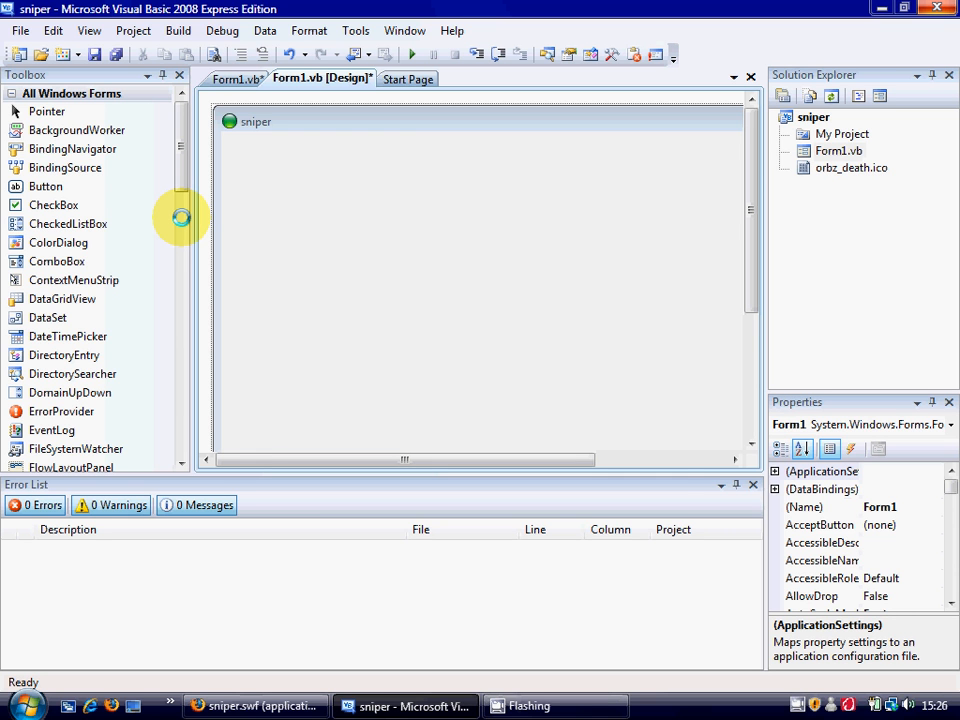
left_click(133, 30)
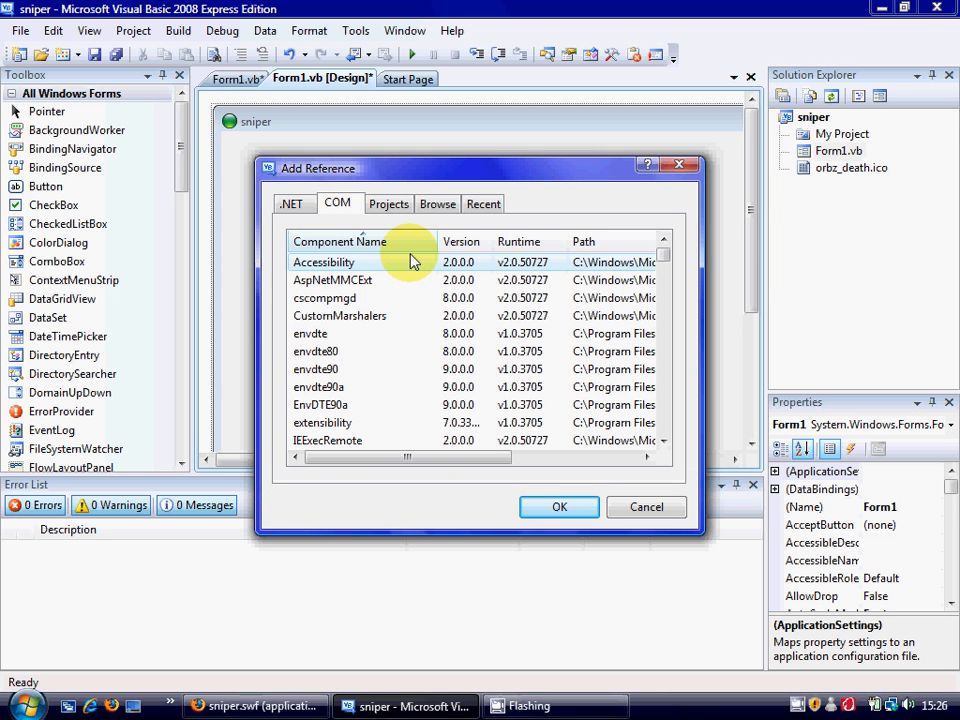
mouse_move(415, 243)
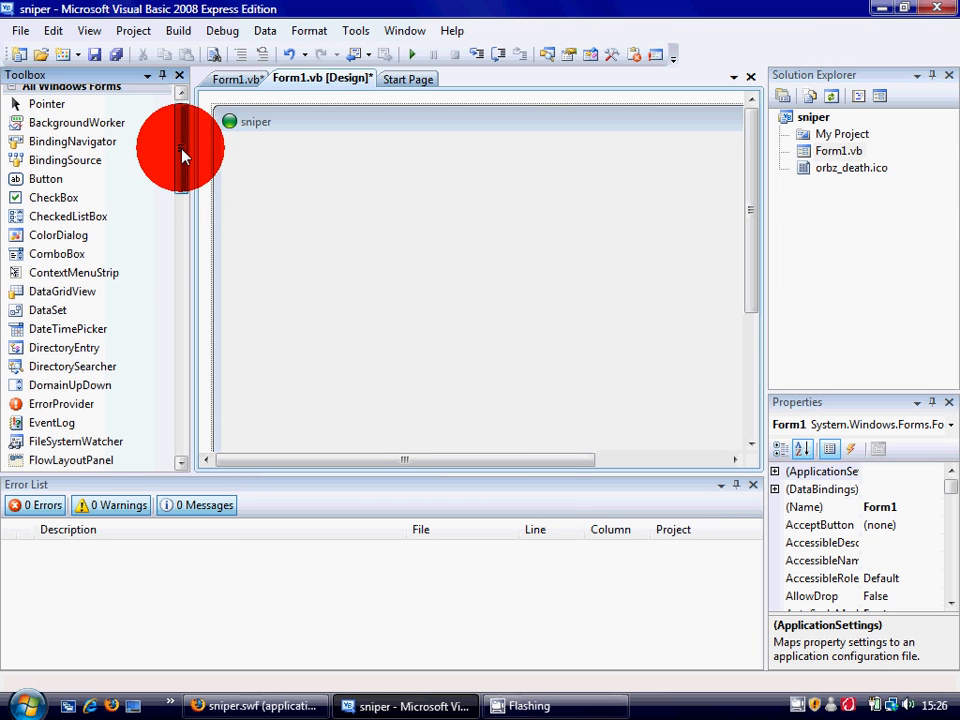
scroll("down", 3)
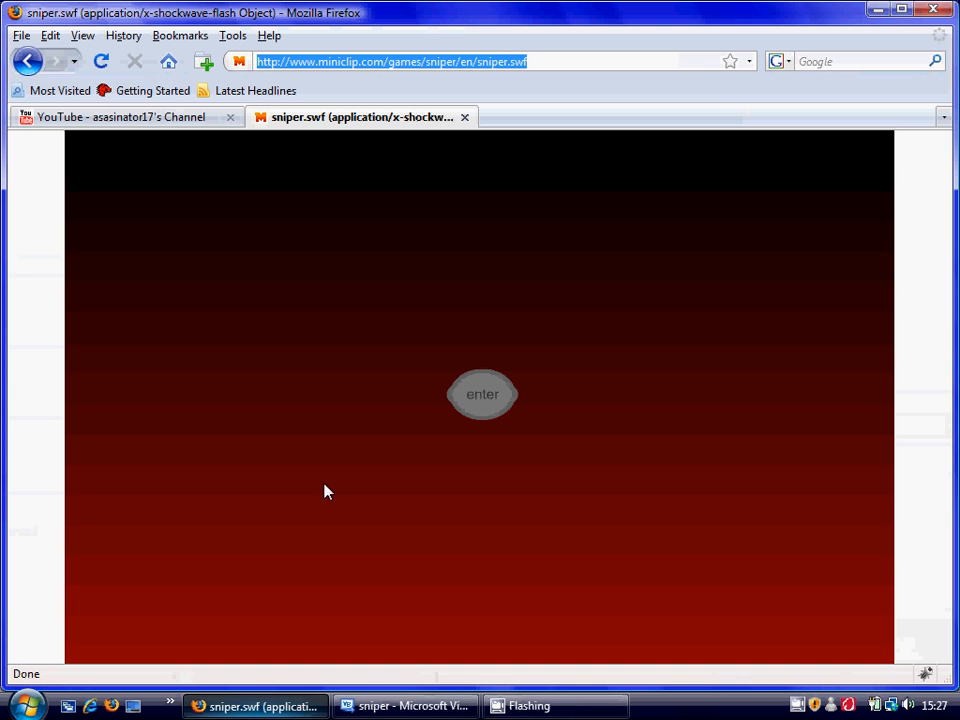
mouse_move(393, 249)
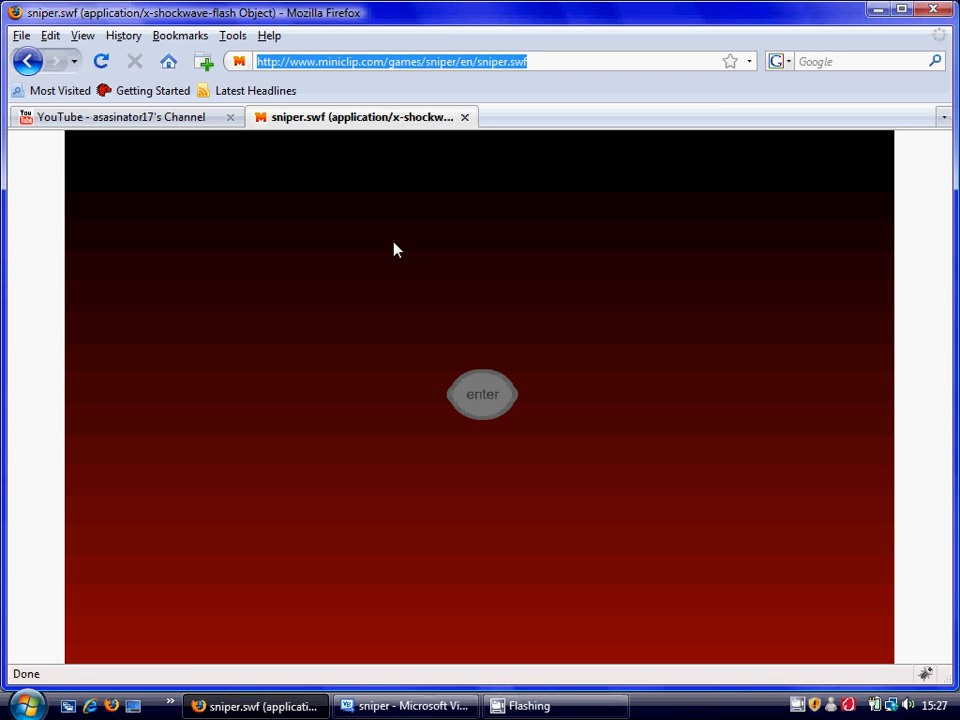
mouse_move(422, 207)
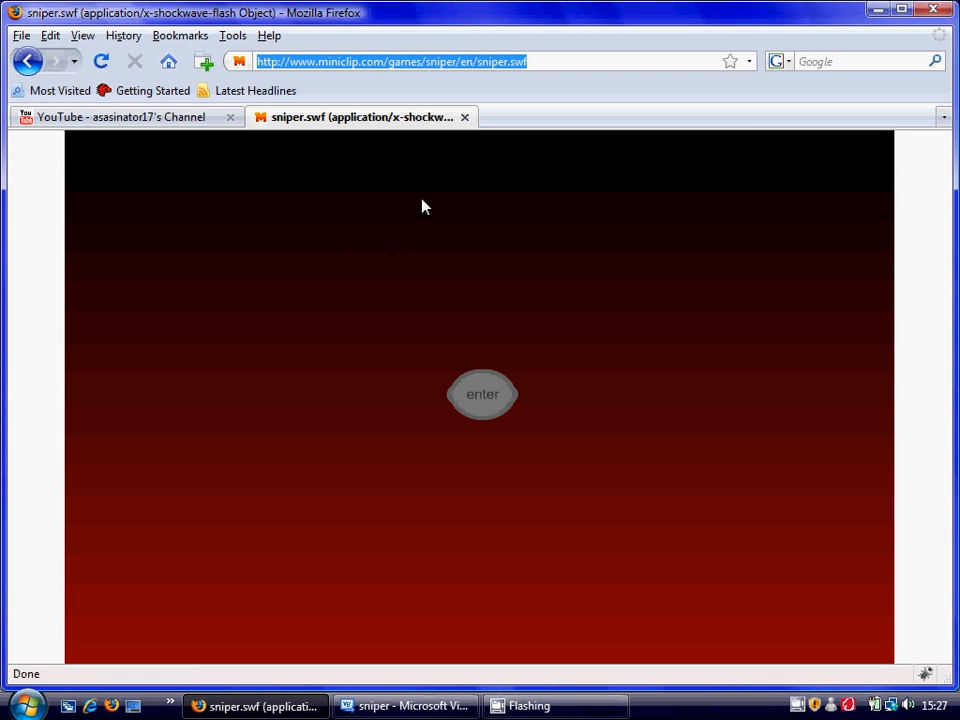
mouse_move(508, 120)
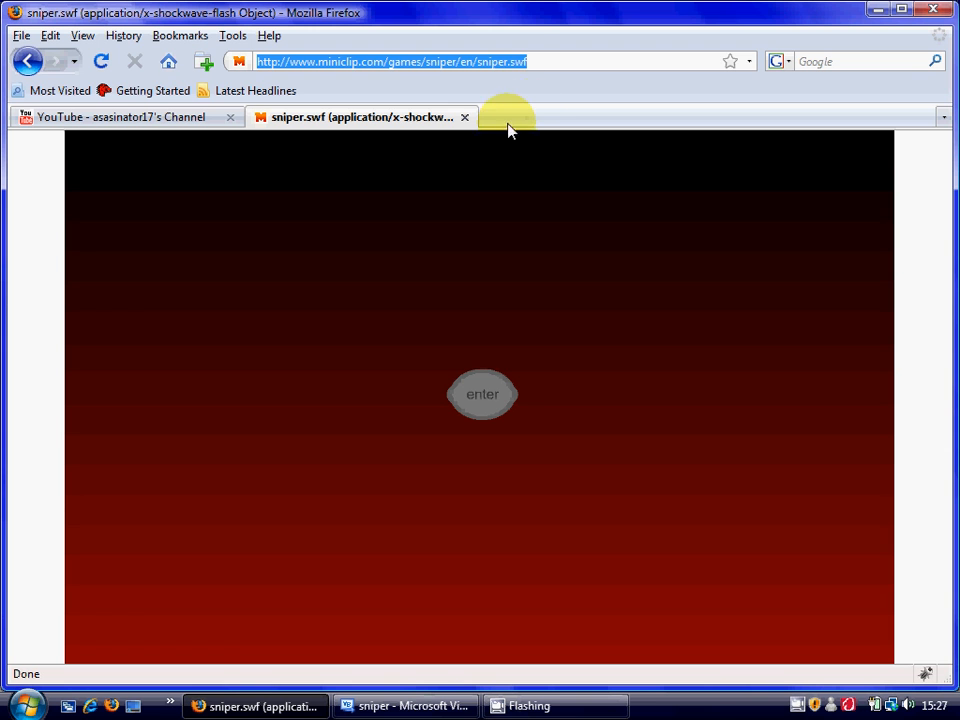
mouse_move(540, 82)
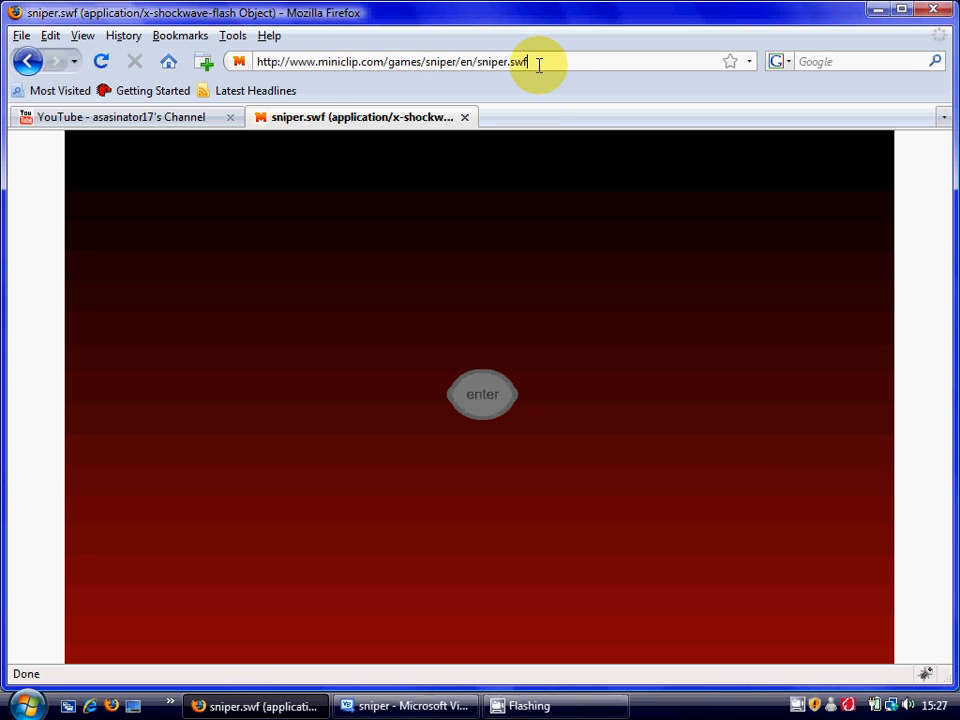
- Select the full sniper.swf game address in Firefox's address bar and copy it
left_click(180, 35)
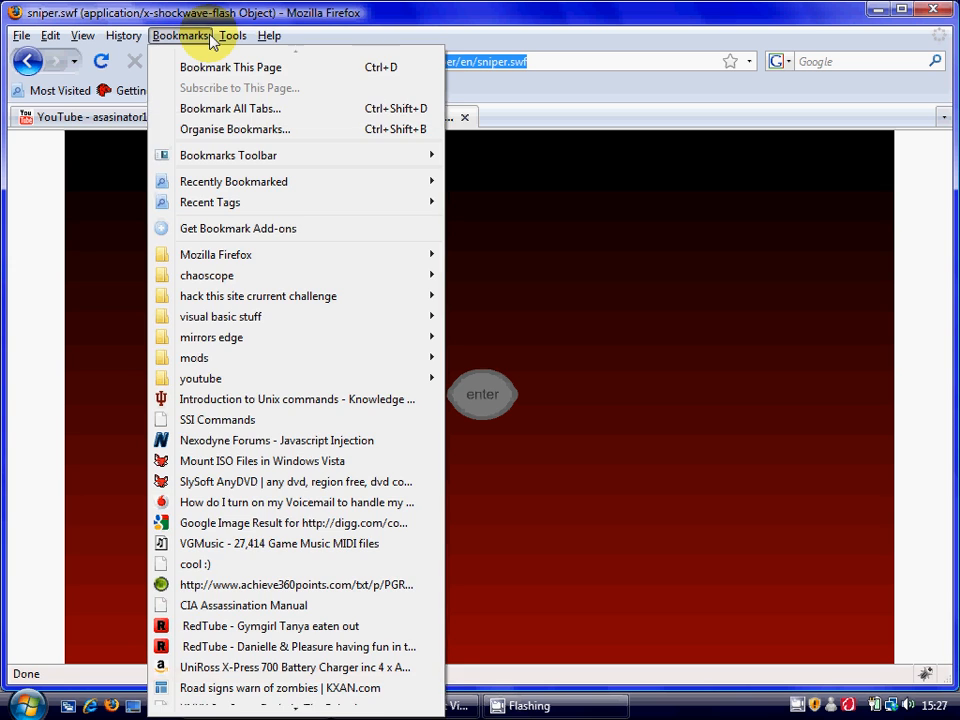
left_click(232, 35)
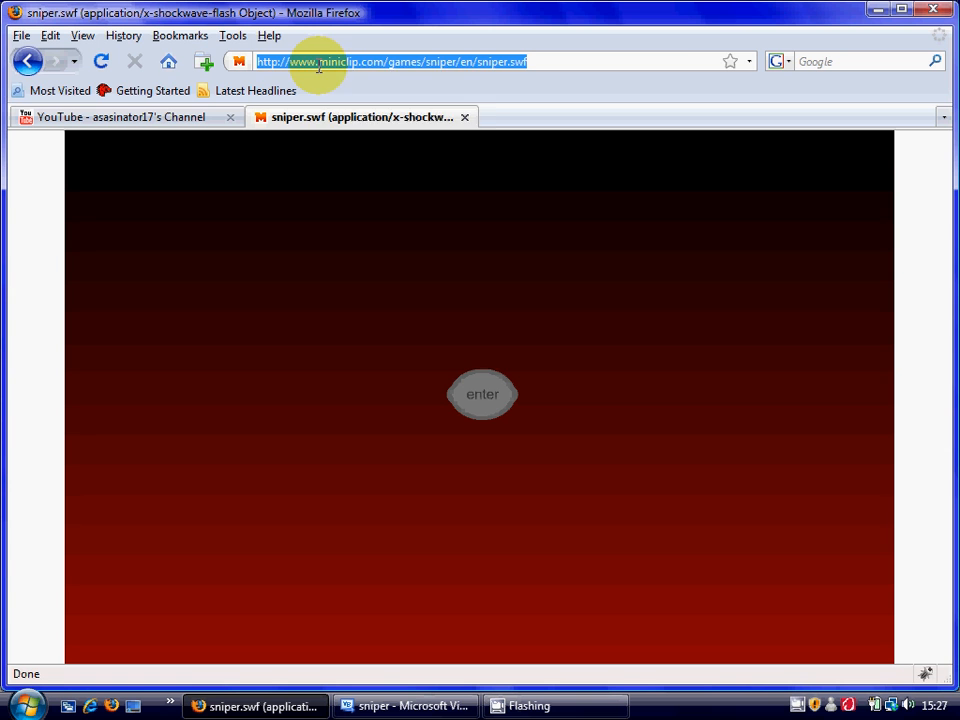
mouse_move(424, 514)
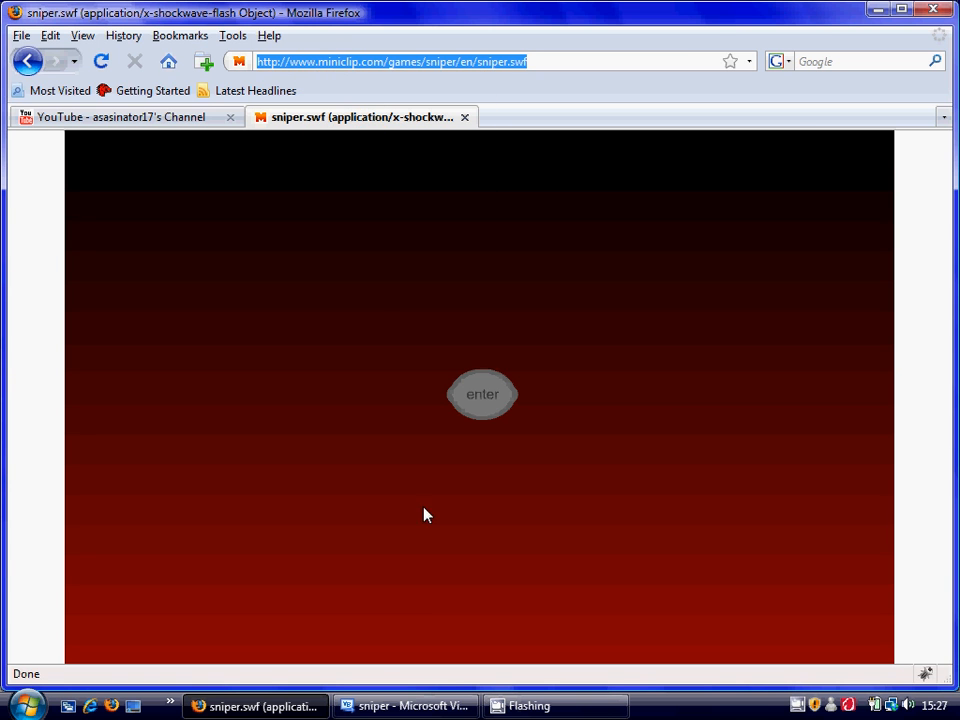
- Set AxShockwaveFlash1's Movie property to the copied sniper.swf URL so the game loads
left_click(405, 706)
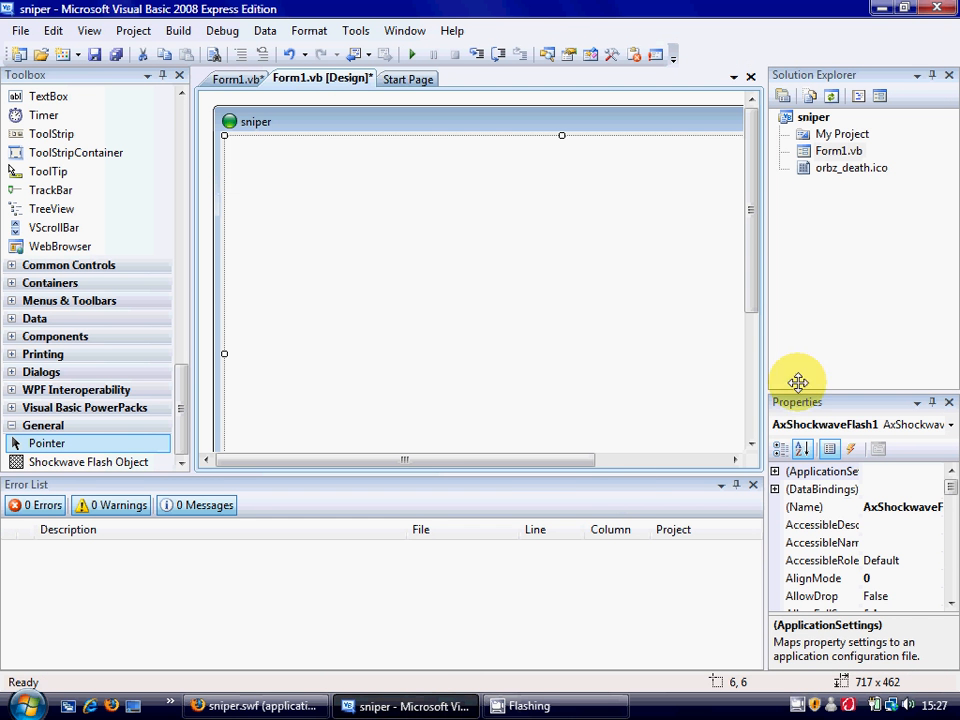
scroll("down", 3)
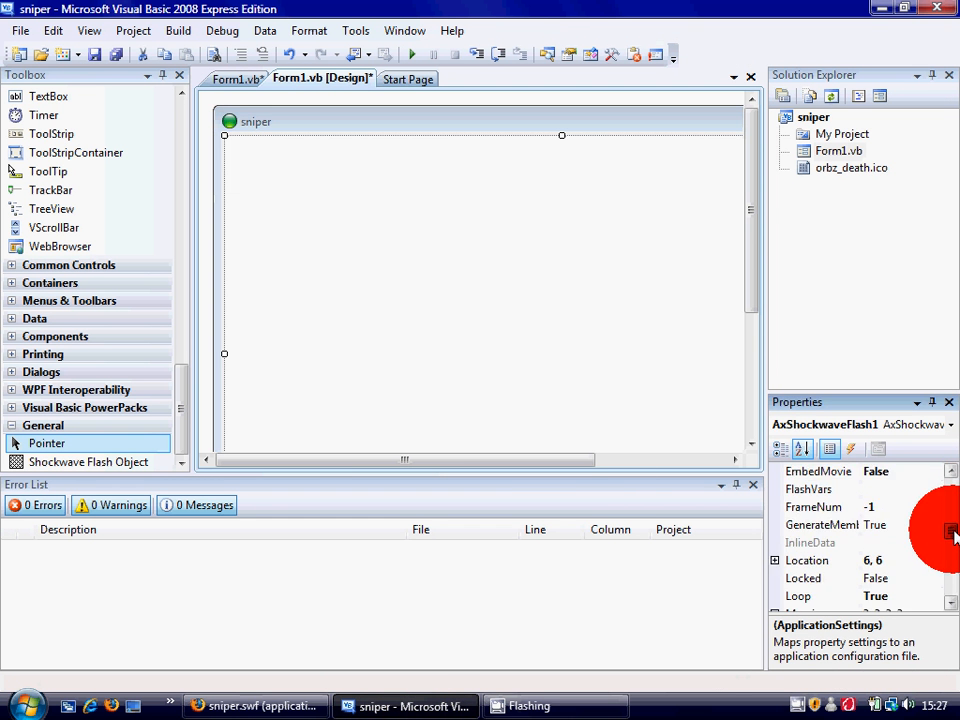
scroll("down", 3)
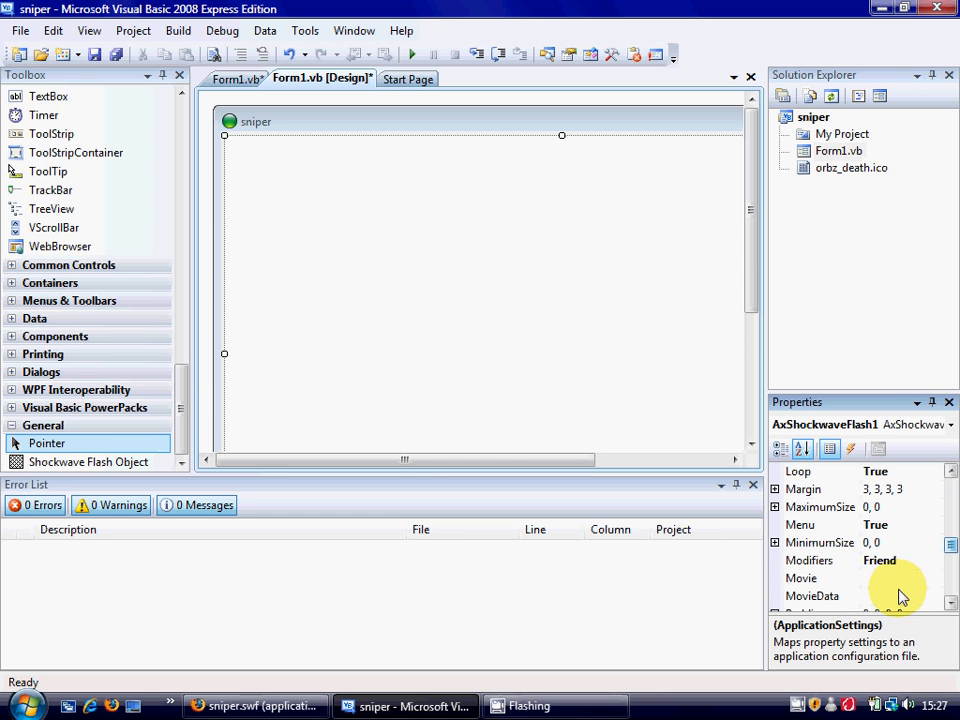
left_click(801, 578)
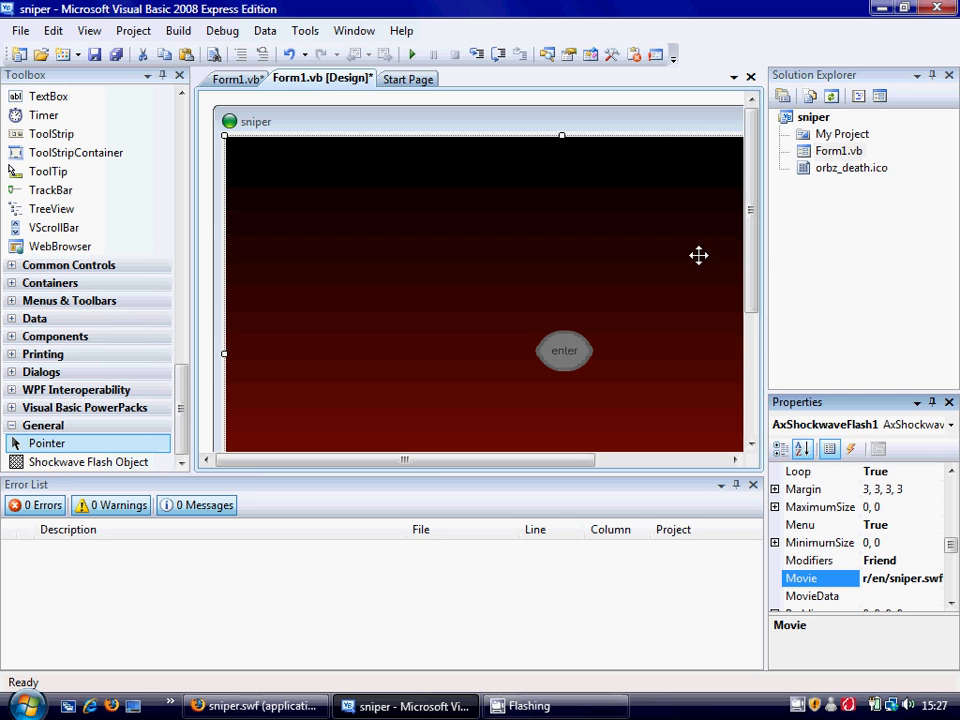
mouse_move(758, 250)
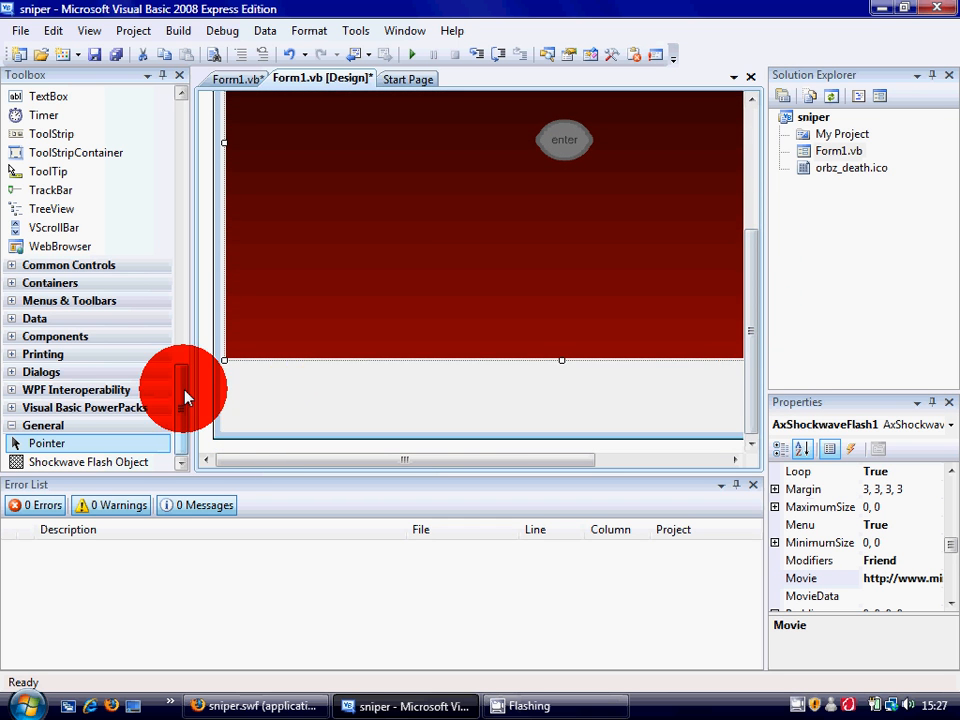
- Place a Button and a TextBox from the Toolbox below the Flash object on the form
scroll("up", 3)
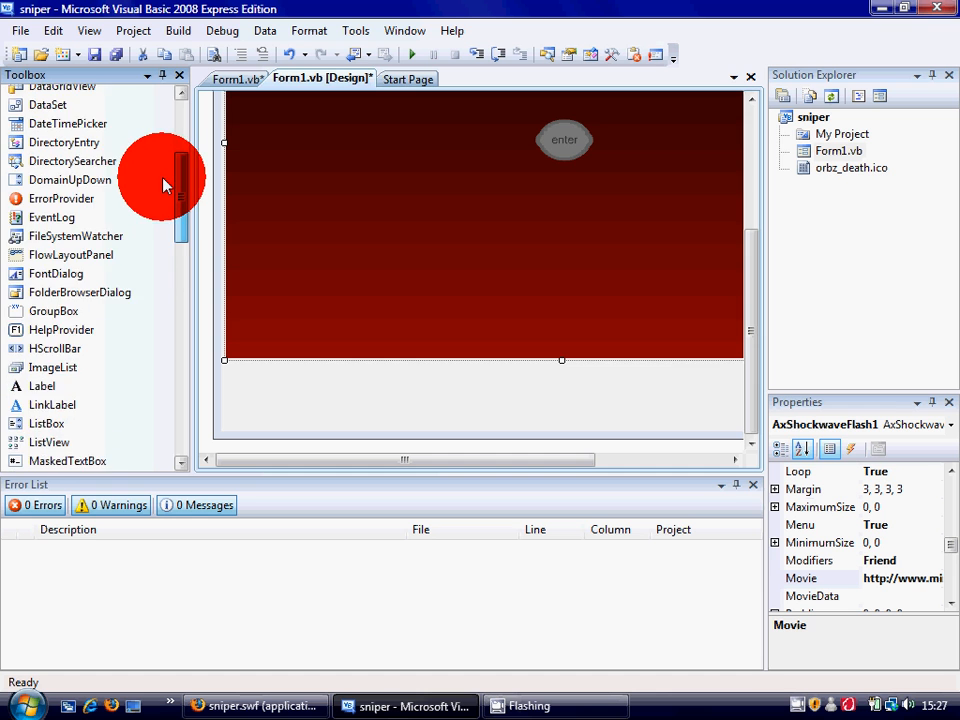
scroll("up", 3)
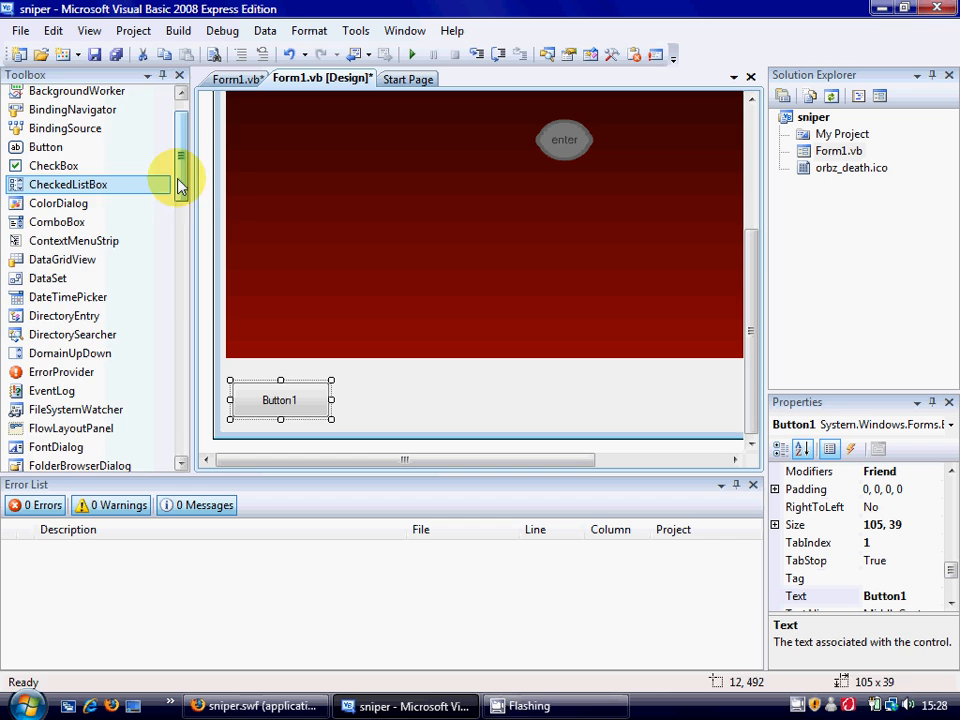
scroll("down", 3)
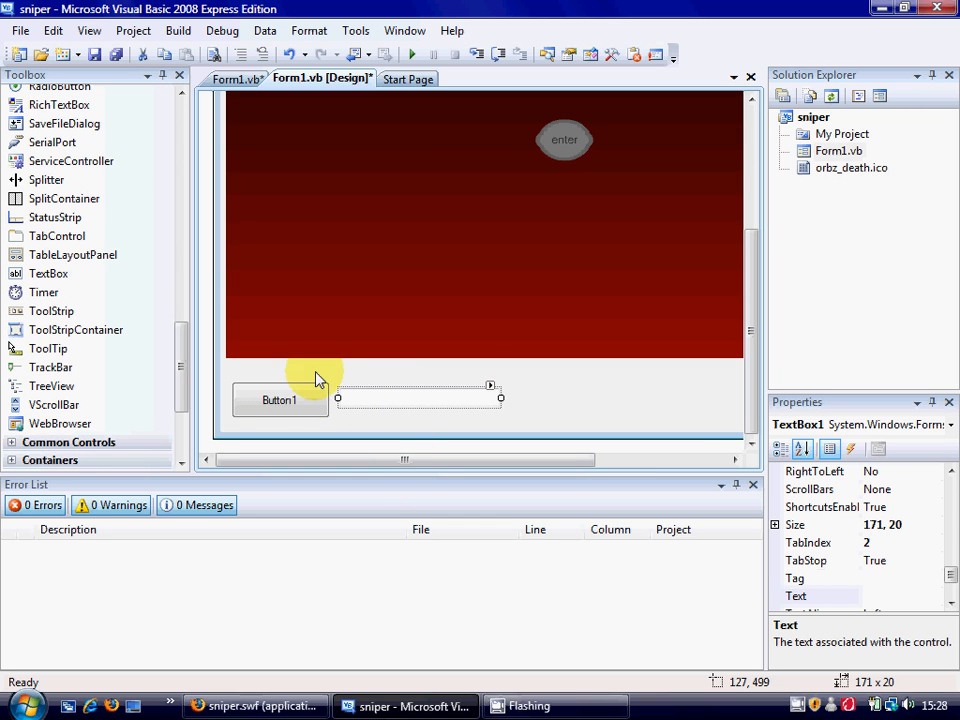
left_click(279, 399)
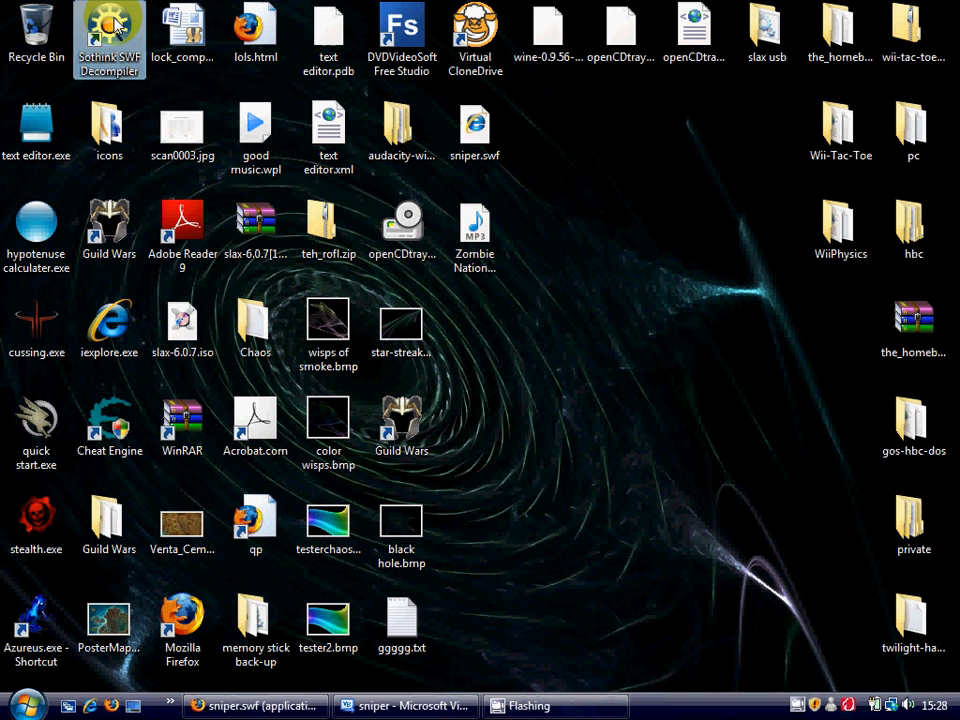
mouse_move(475, 130)
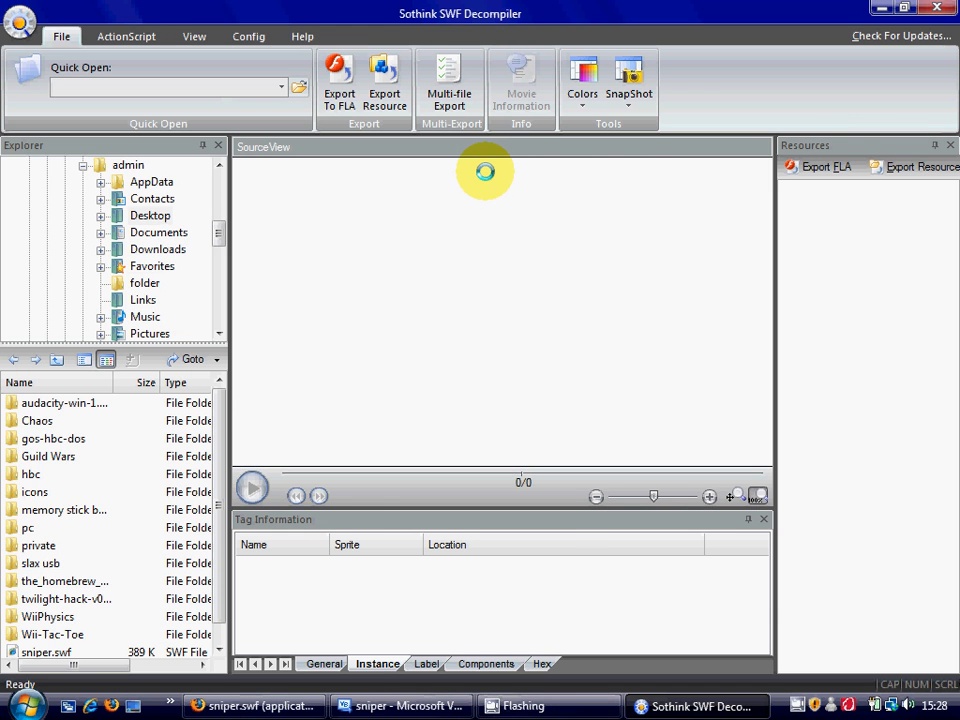
- Browse to the Desktop folder in the Explorer pane so sniper.swf is listed
scroll("up", 3)
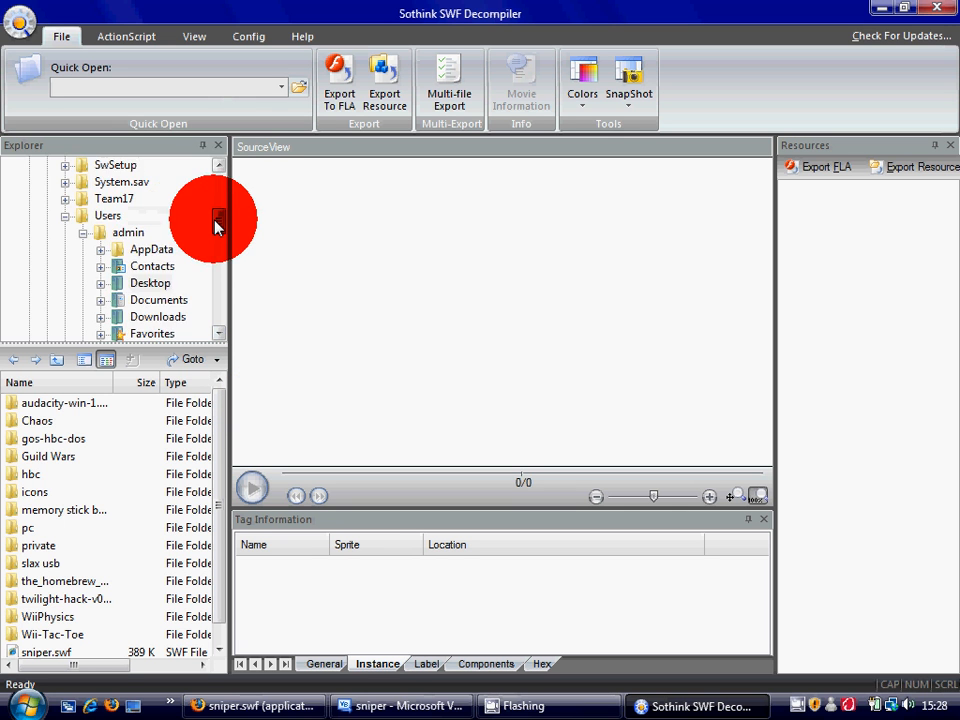
scroll("up", 3)
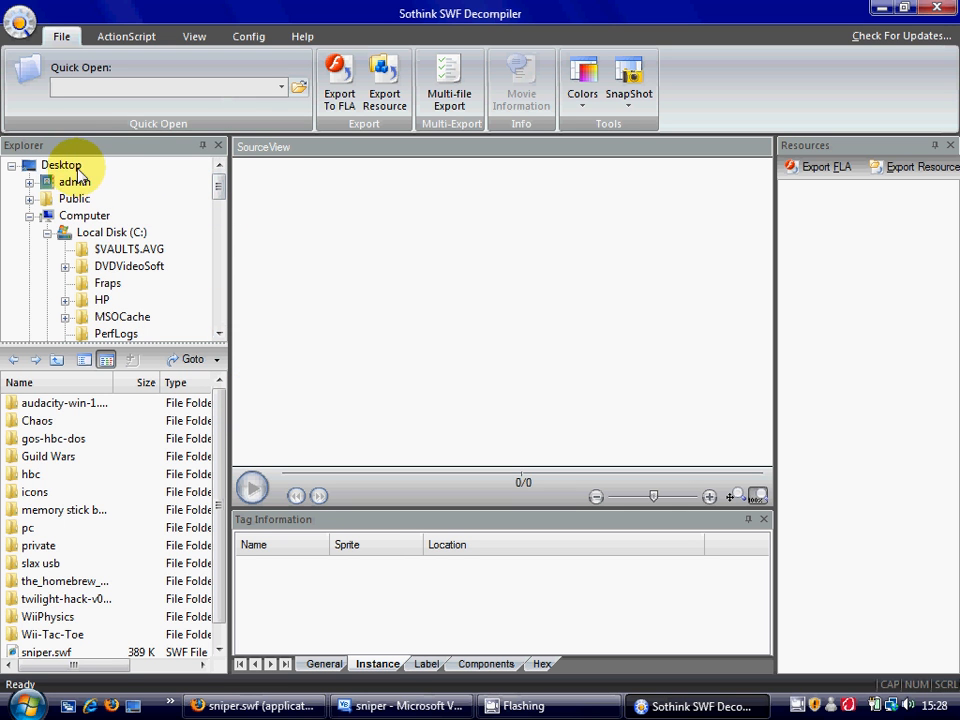
left_click(62, 164)
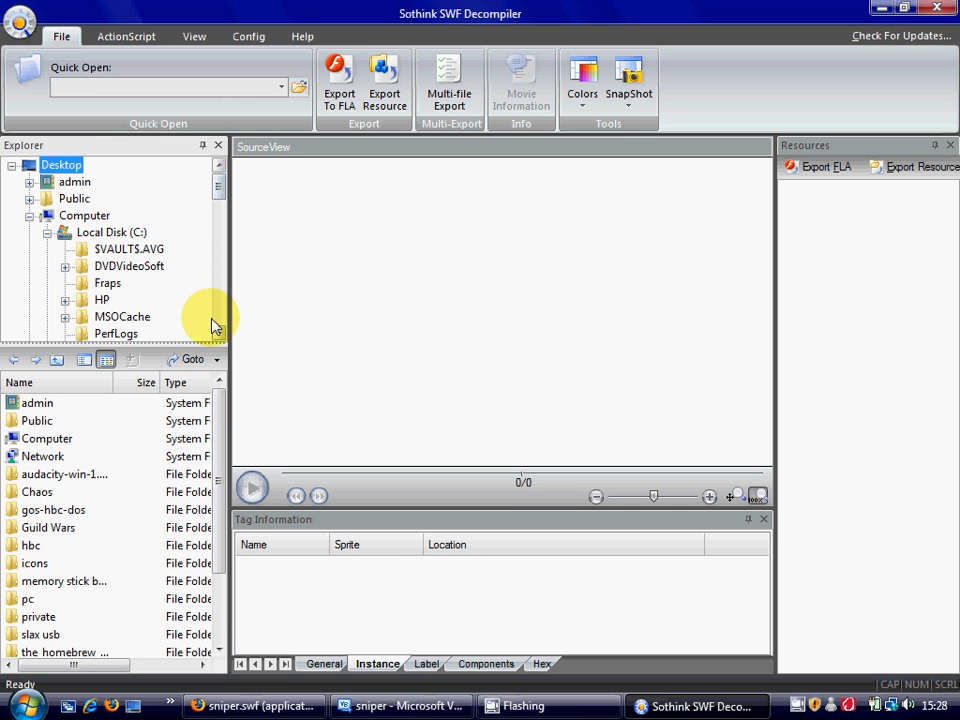
scroll("down", 3)
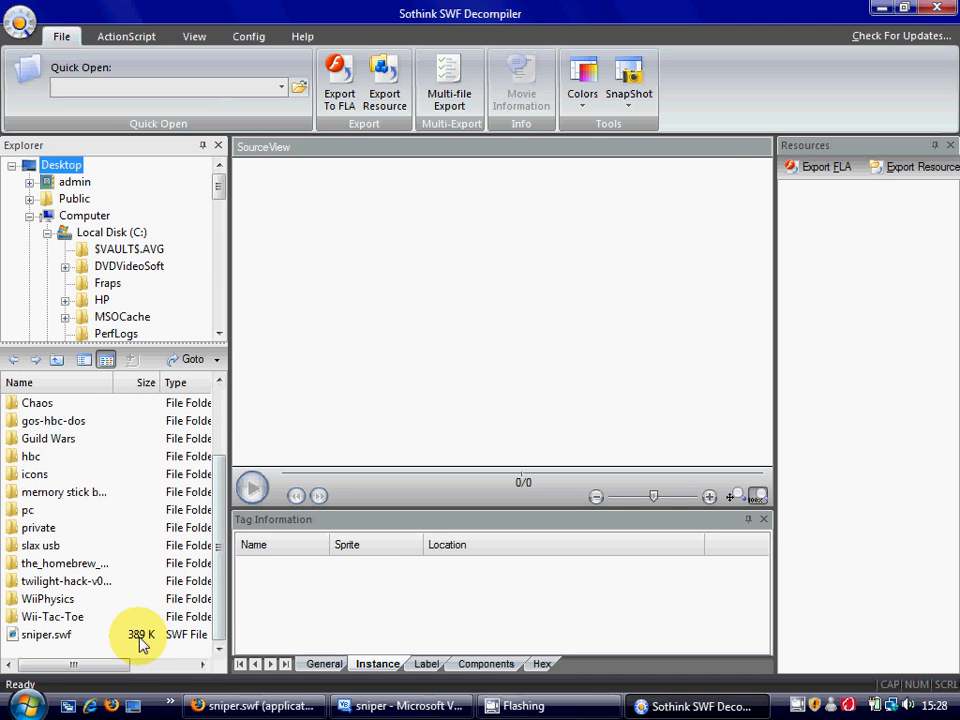
- Load sniper.swf into the decompiler and expand its resource categories
double_click(46, 634)
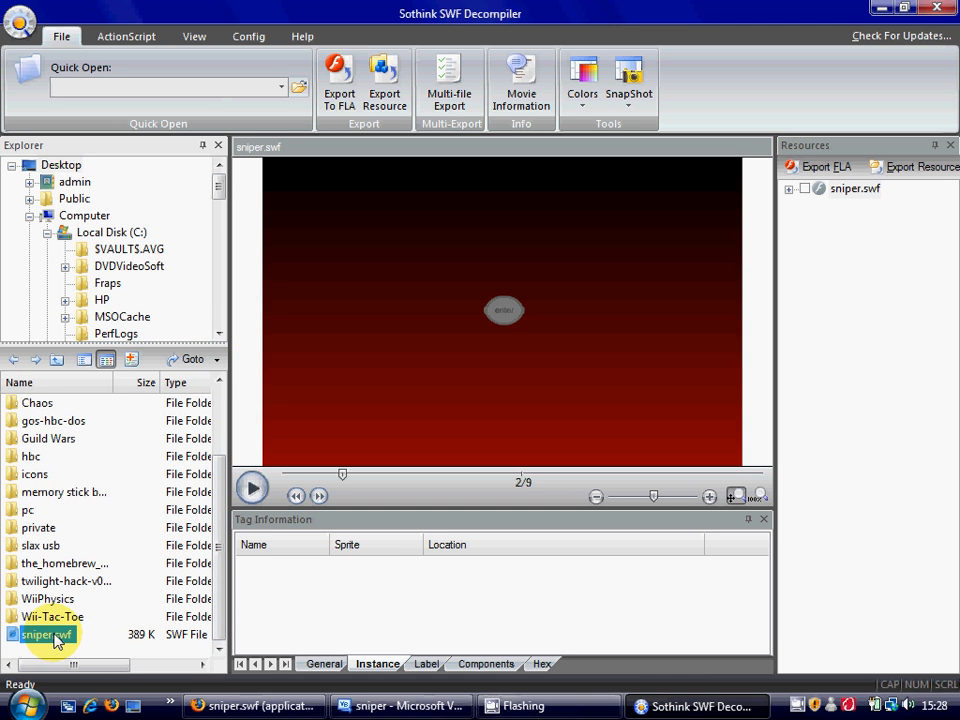
mouse_move(855, 190)
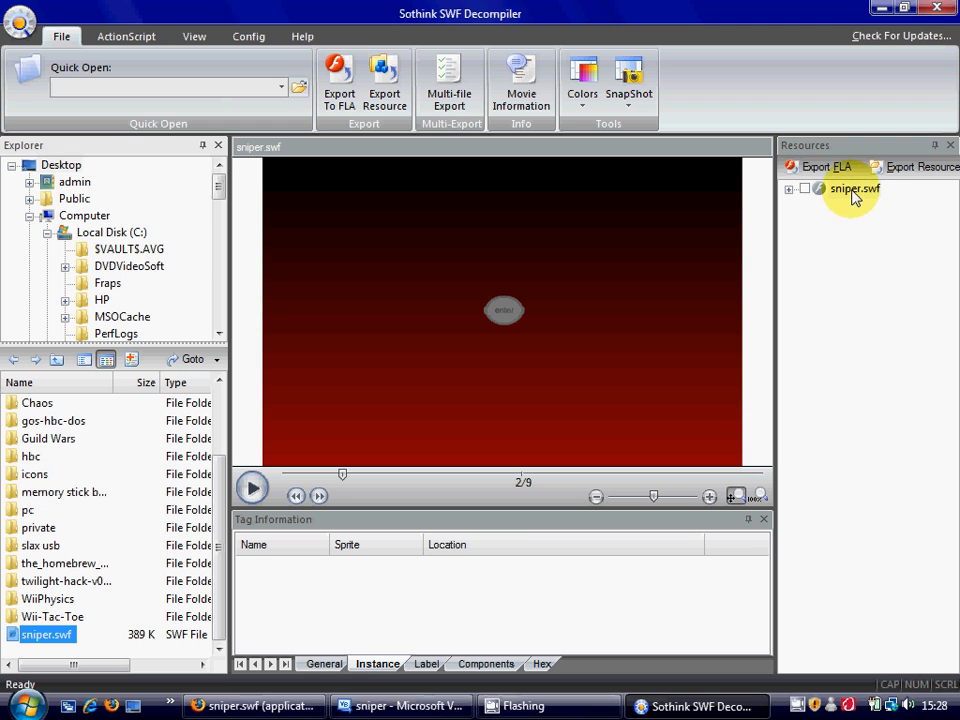
left_click(789, 188)
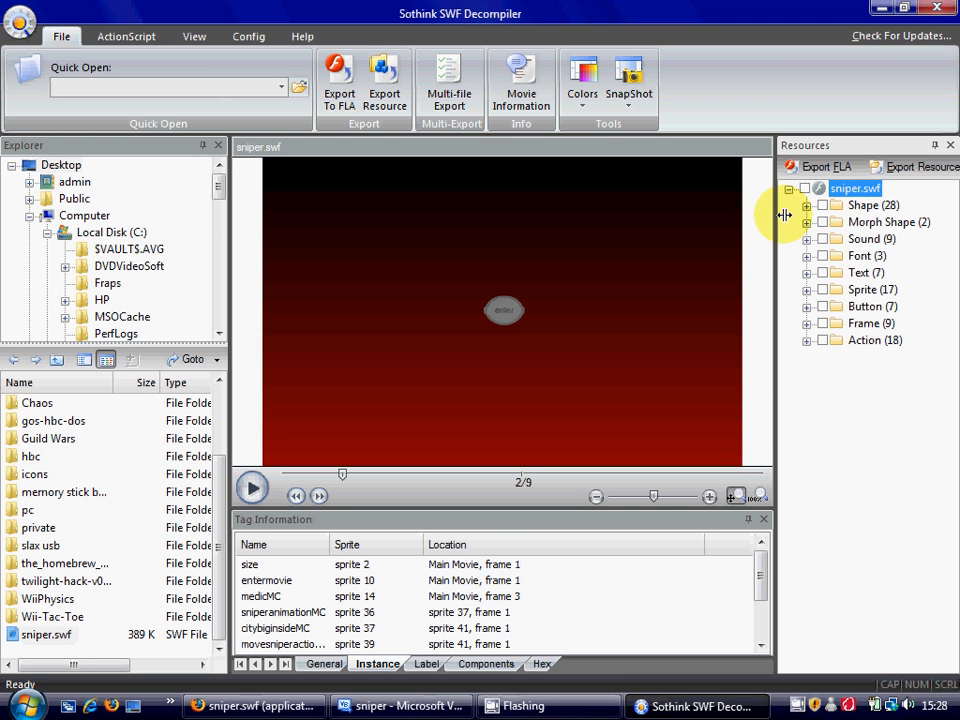
mouse_move(805, 352)
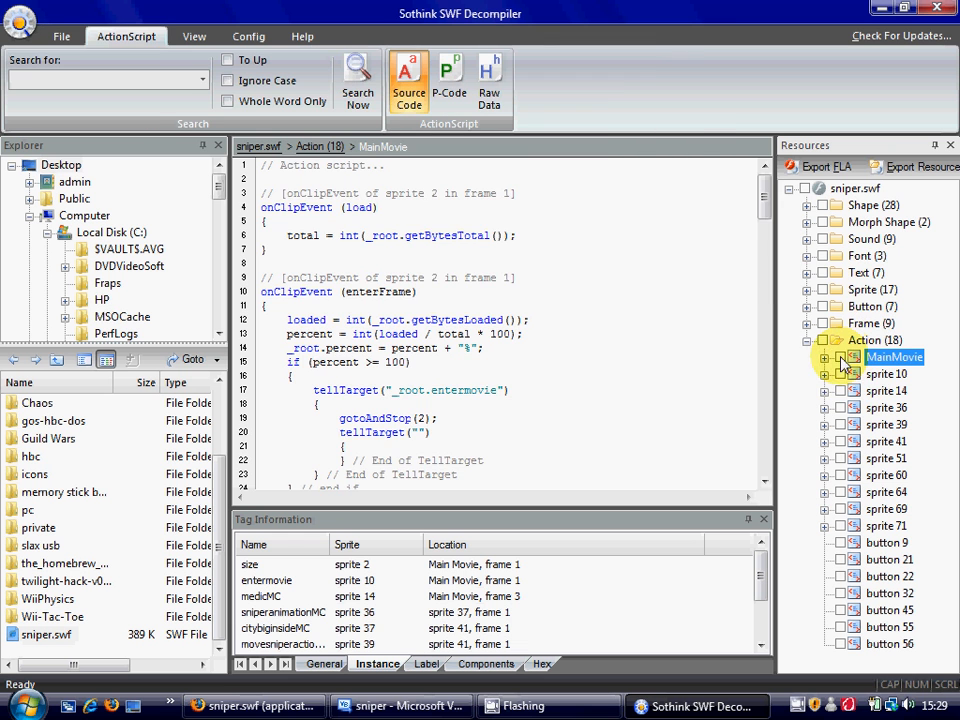
mouse_move(765, 210)
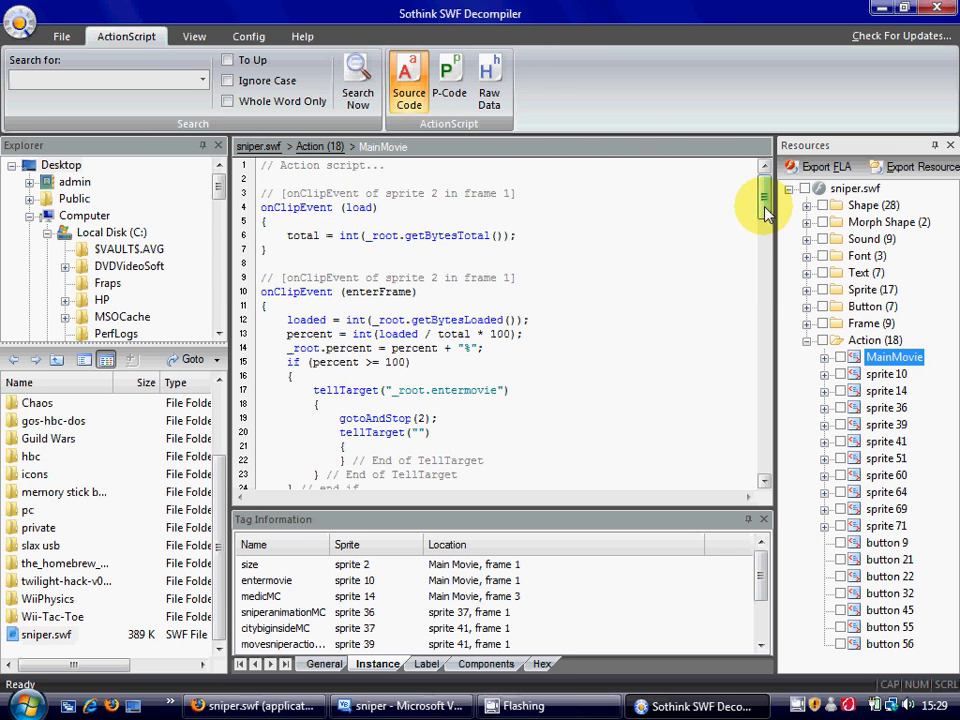
- Read MainMovie's ActionScript down to the _root.score and _root.life variables
scroll("down", 3)
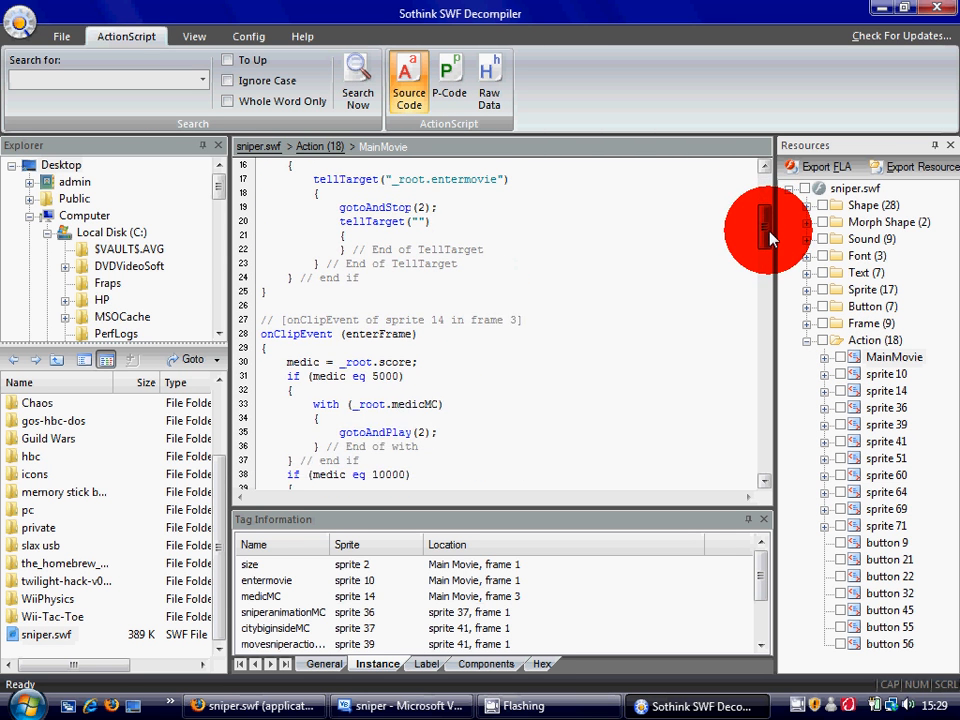
scroll("up", 3)
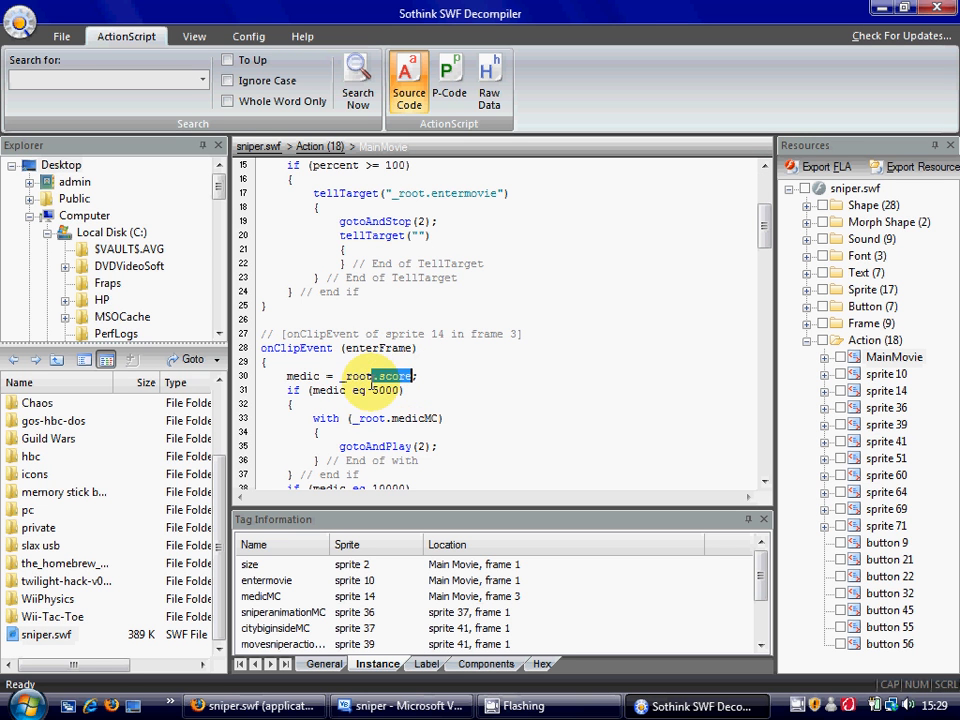
scroll("down", 3)
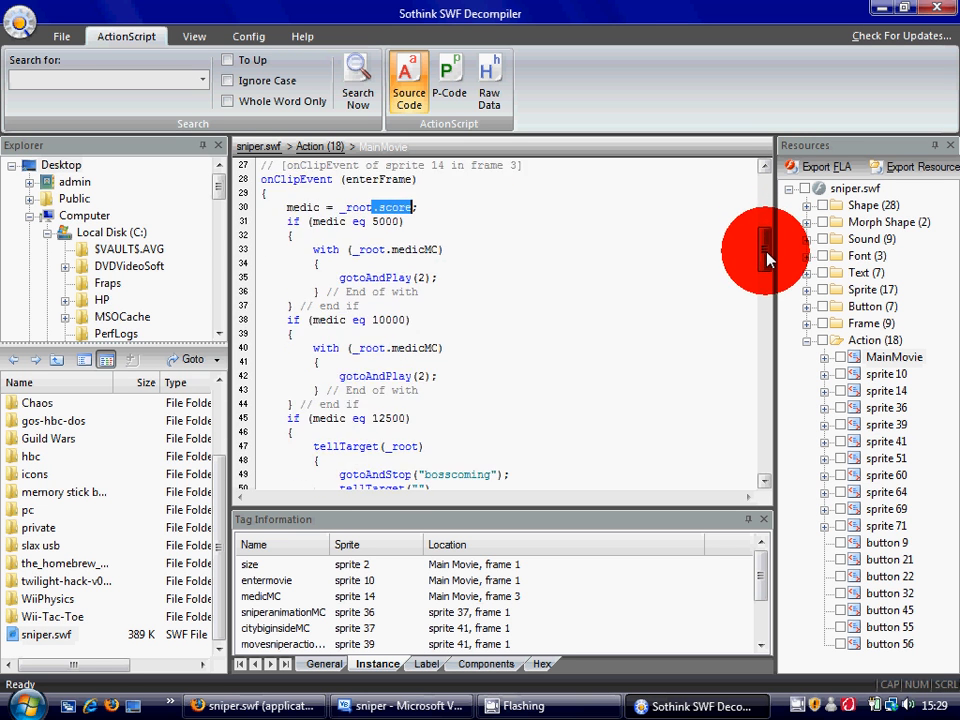
scroll("down", 3)
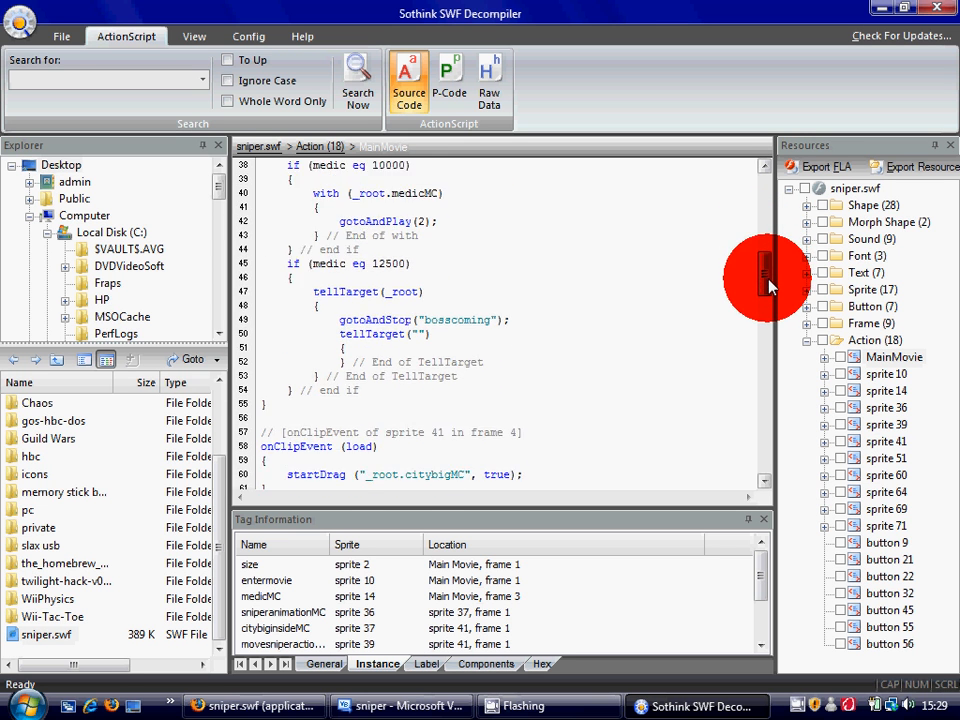
scroll("down", 3)
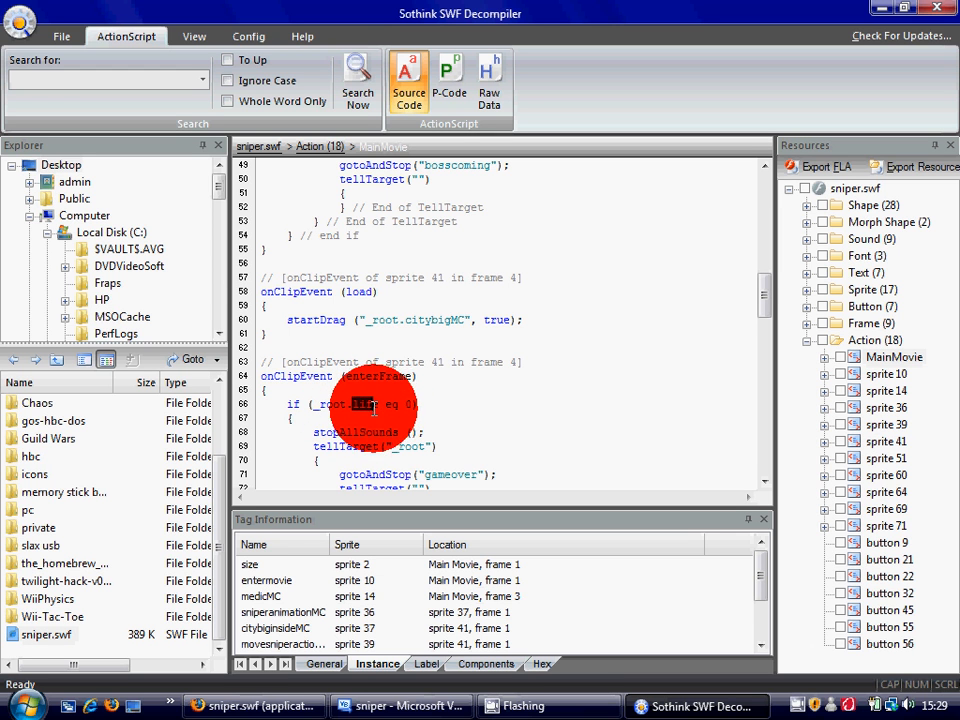
mouse_move(456, 367)
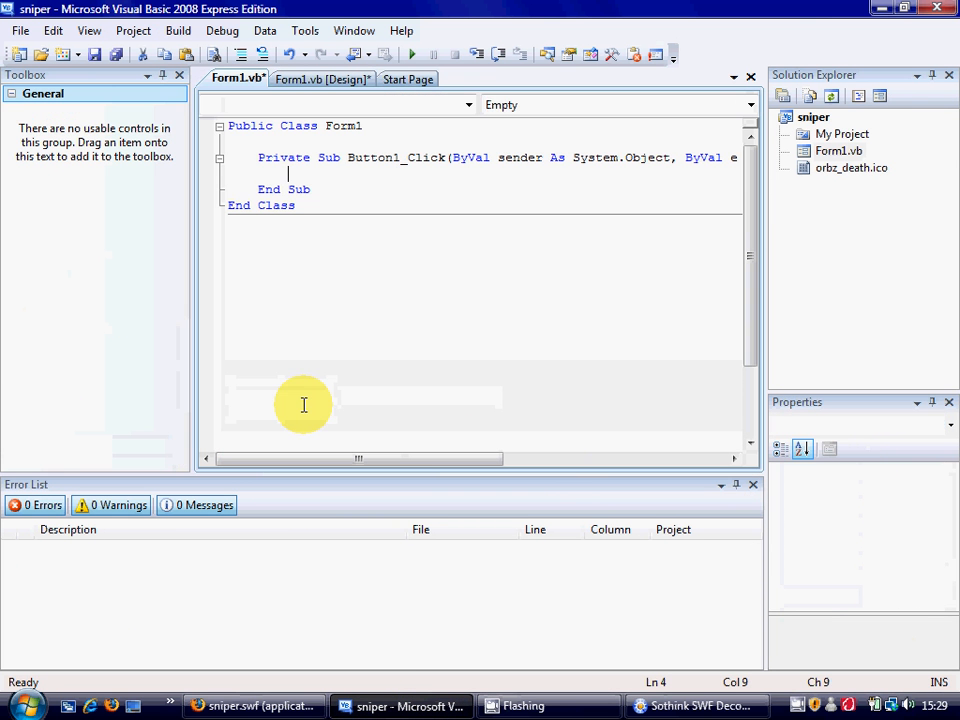
- Begin Button1_Click's code with Call AxShockwaveFlash1, checking the control name on the form
left_click(285, 157)
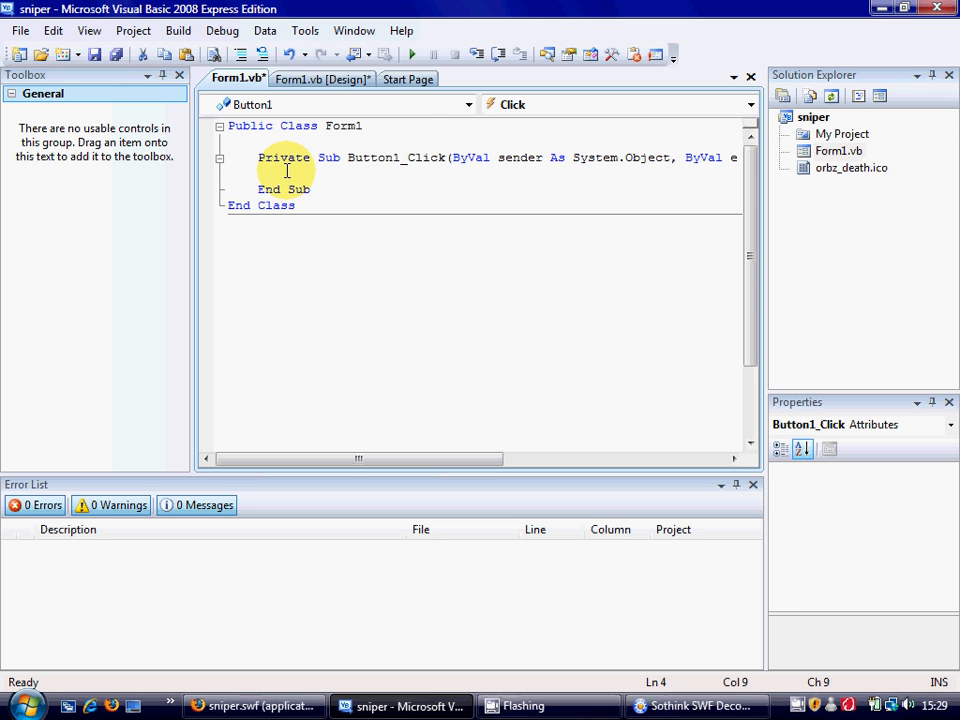
type("call")
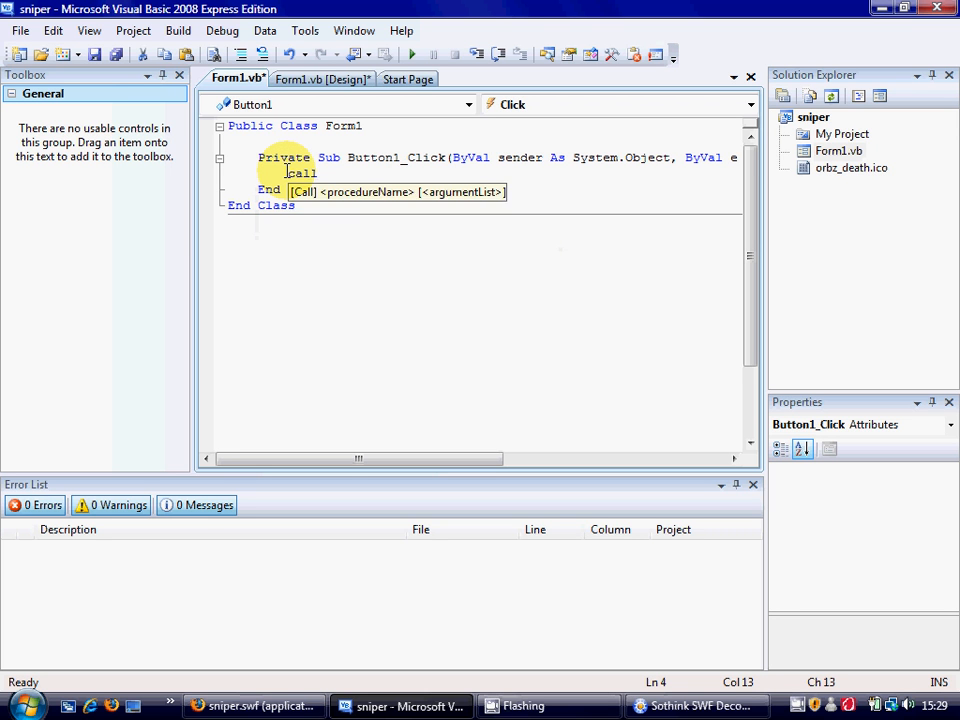
type("ax")
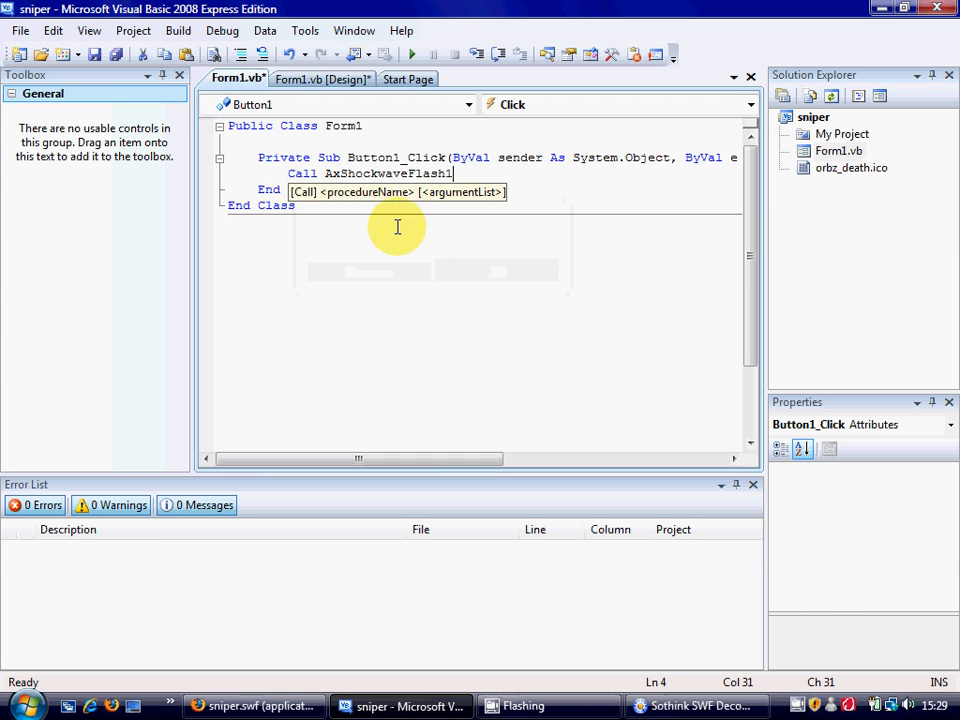
left_click(322, 78)
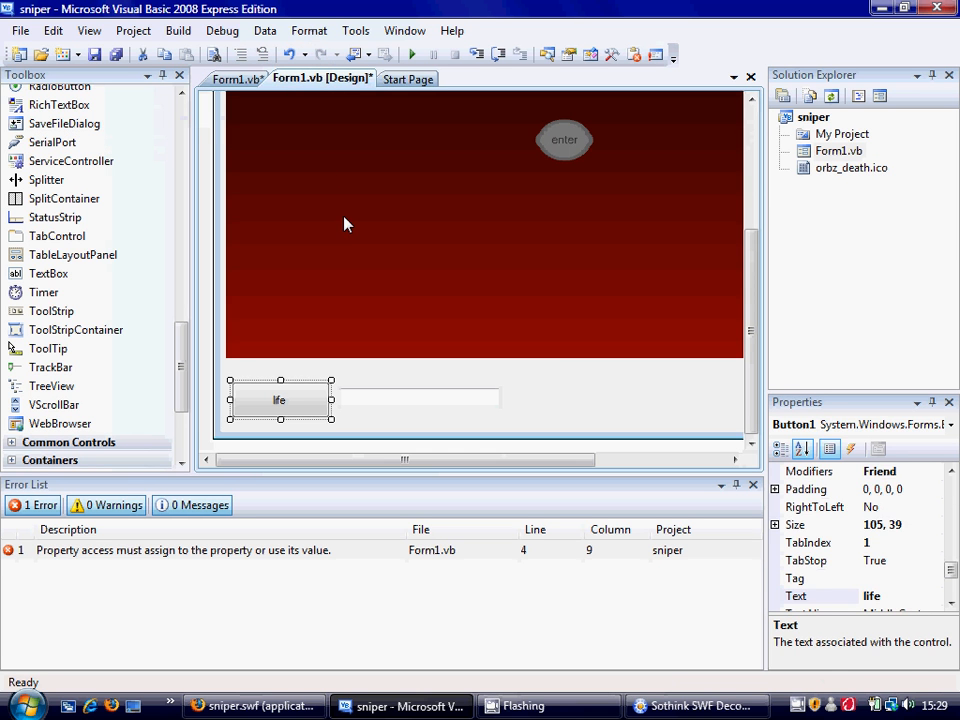
left_click(480, 225)
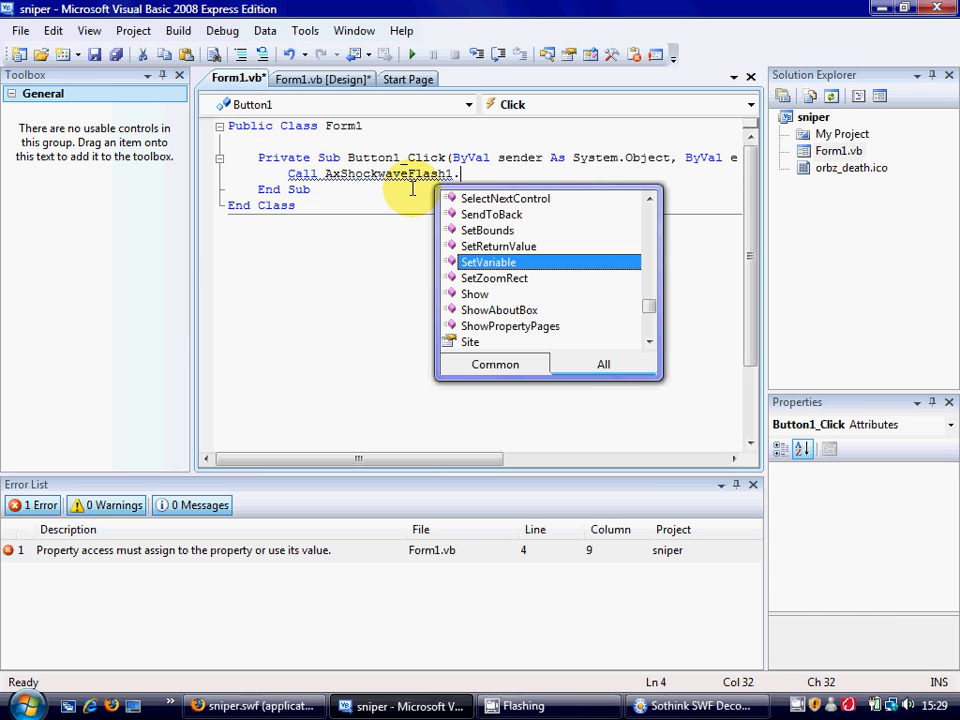
- Complete the line as SetVariable("life", TextBox1.Text) with no build errors
type("setva")
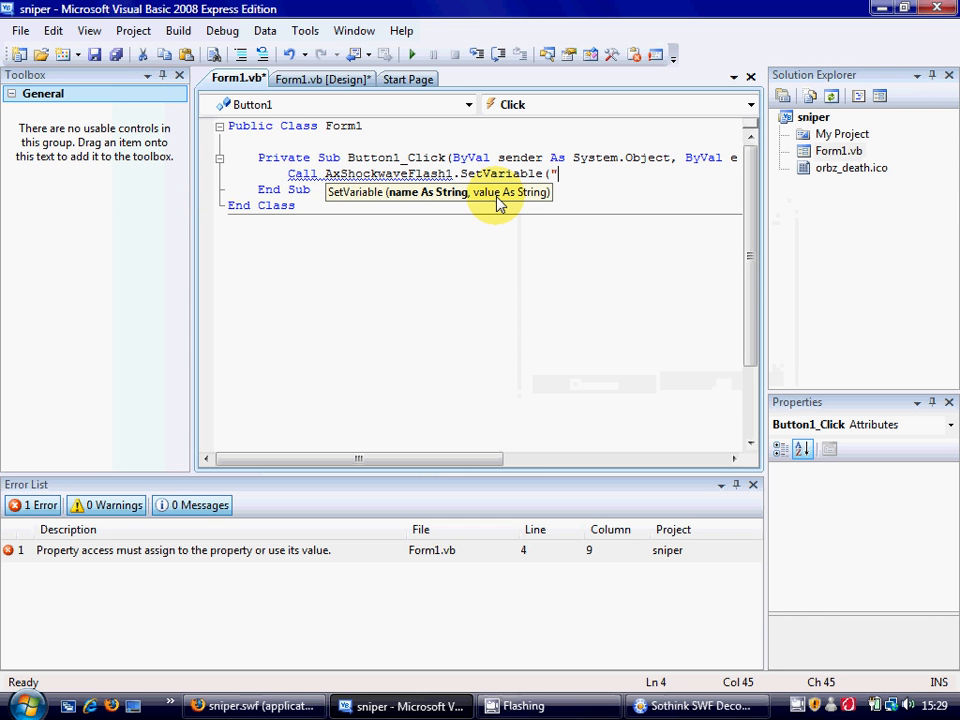
type("li")
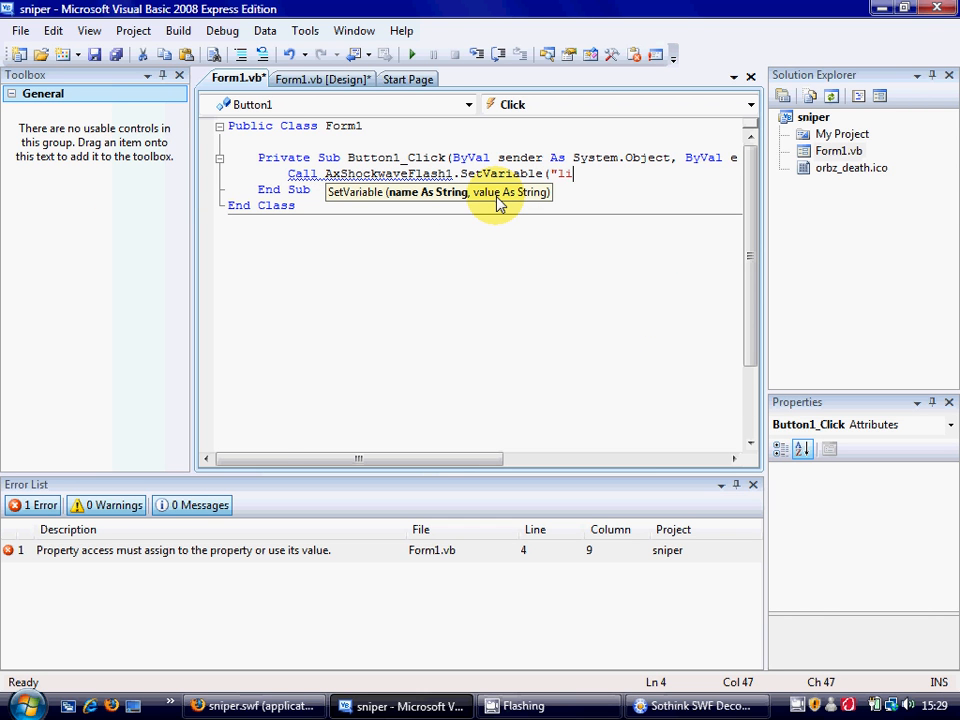
type("fe\"")
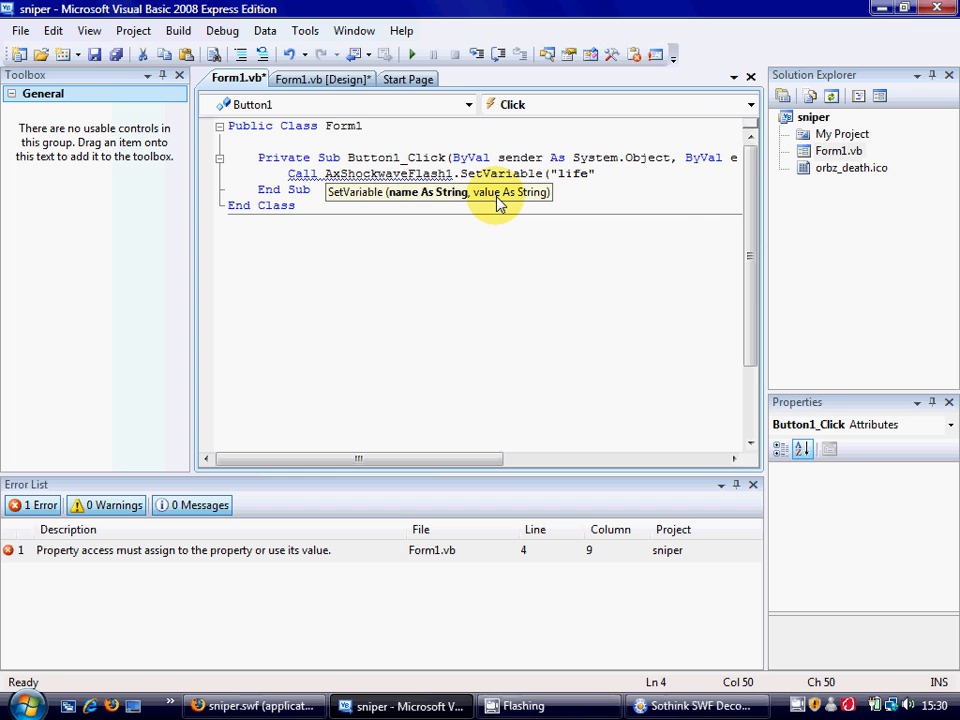
type(",")
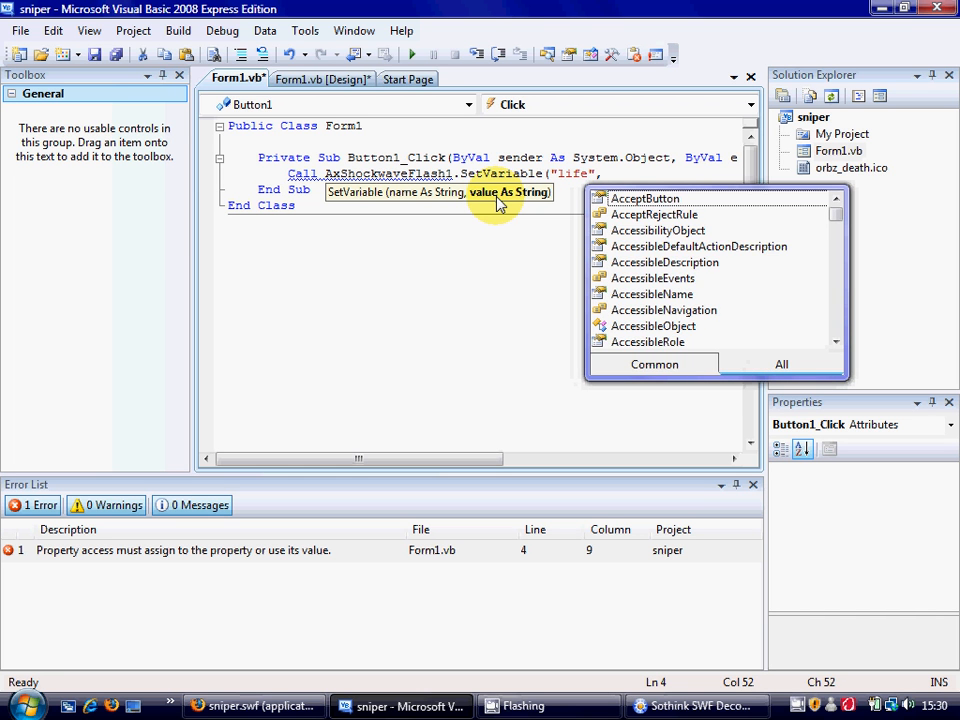
type("textbox")
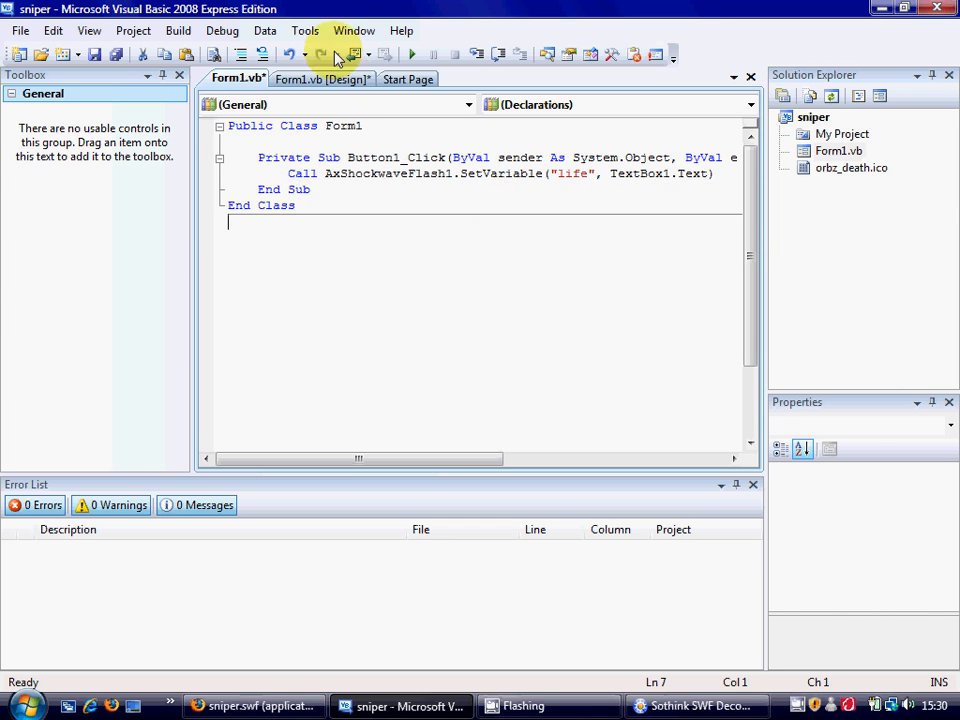
- Start debugging from the Form1 designer so the sniper form runs with the game loading
left_click(320, 79)
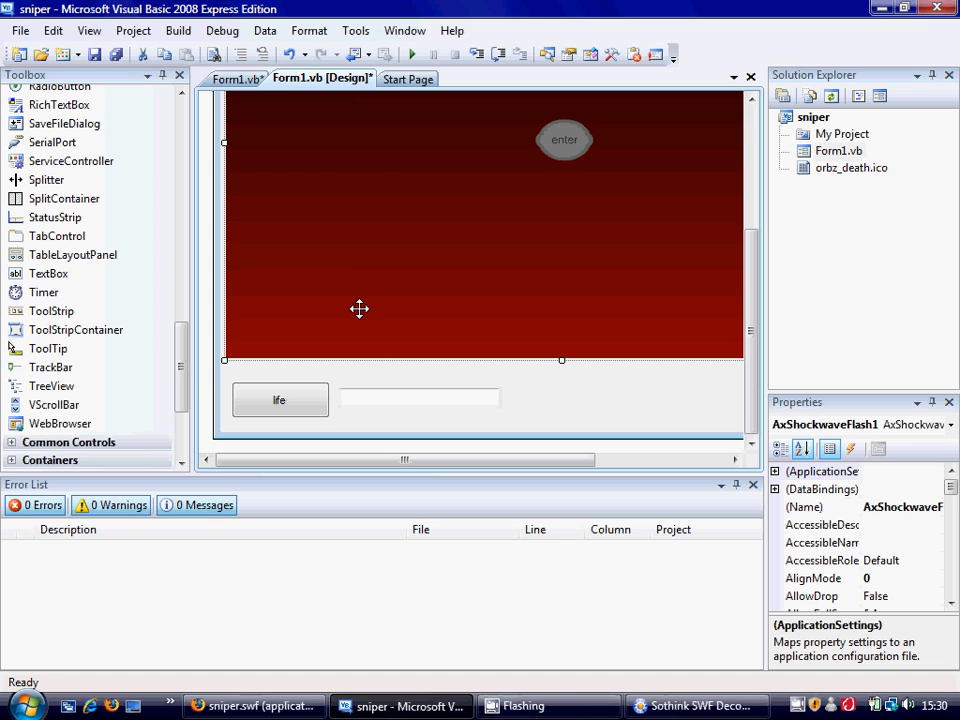
mouse_move(413, 55)
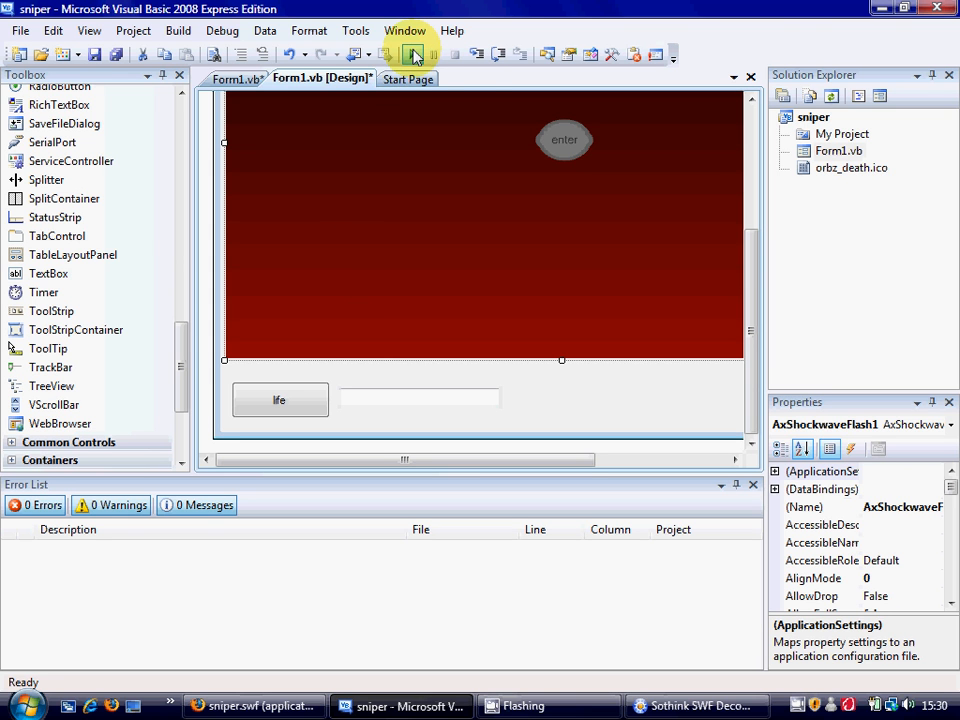
left_click(413, 54)
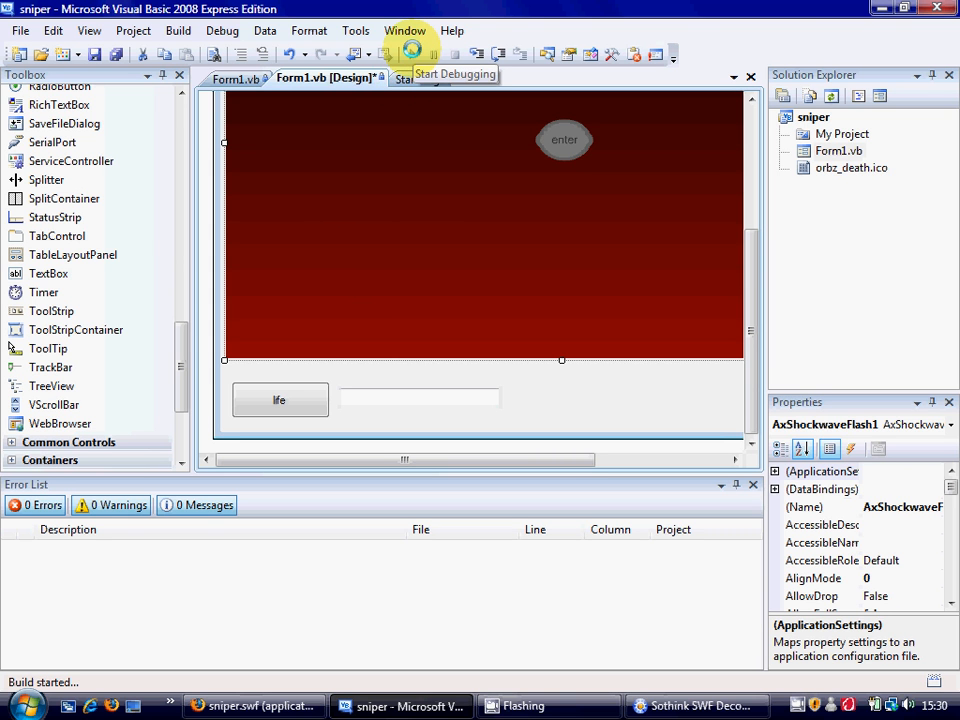
left_click(411, 54)
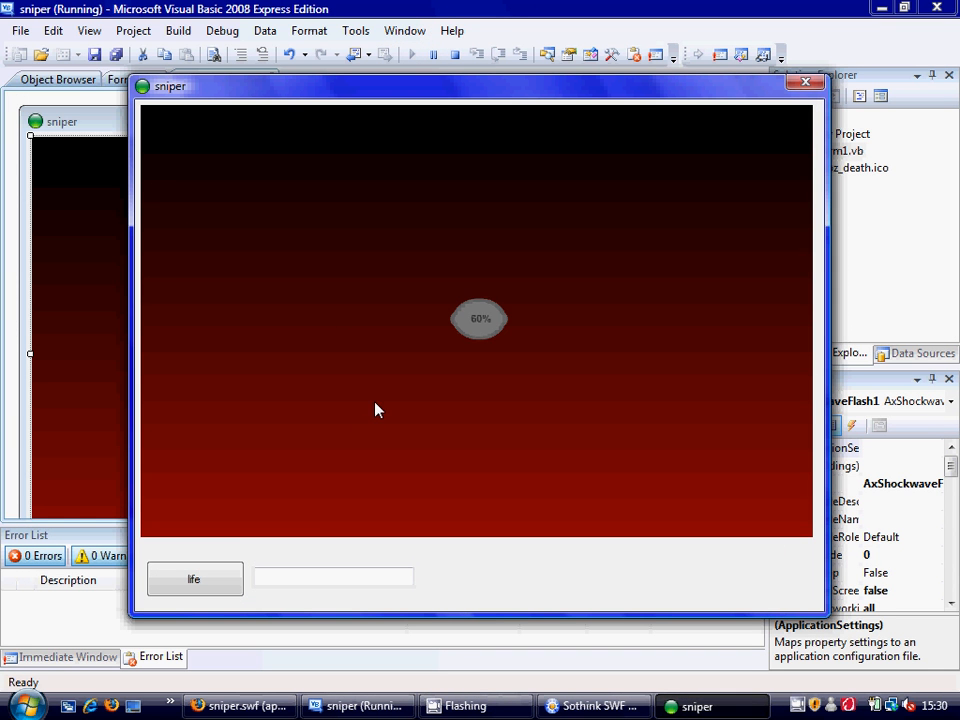
mouse_move(480, 318)
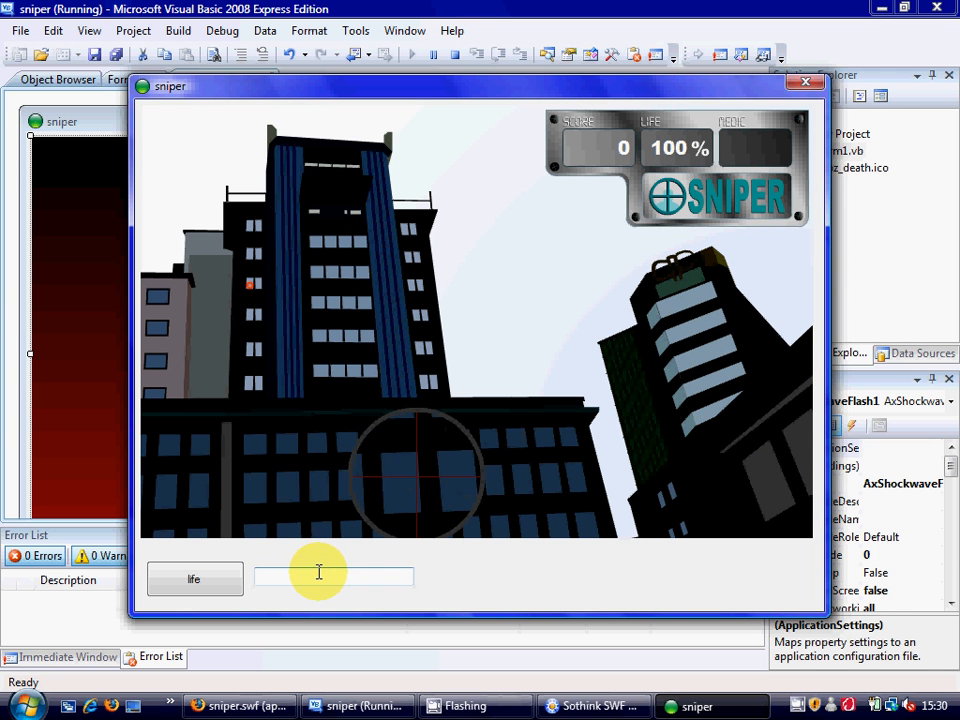
type("120")
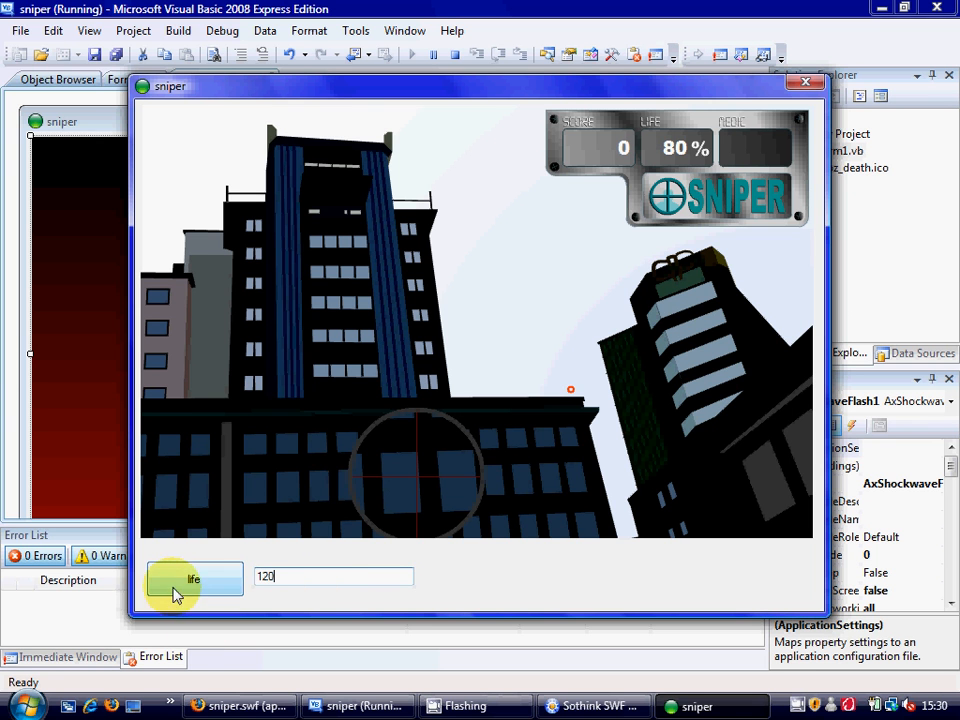
left_click(193, 580)
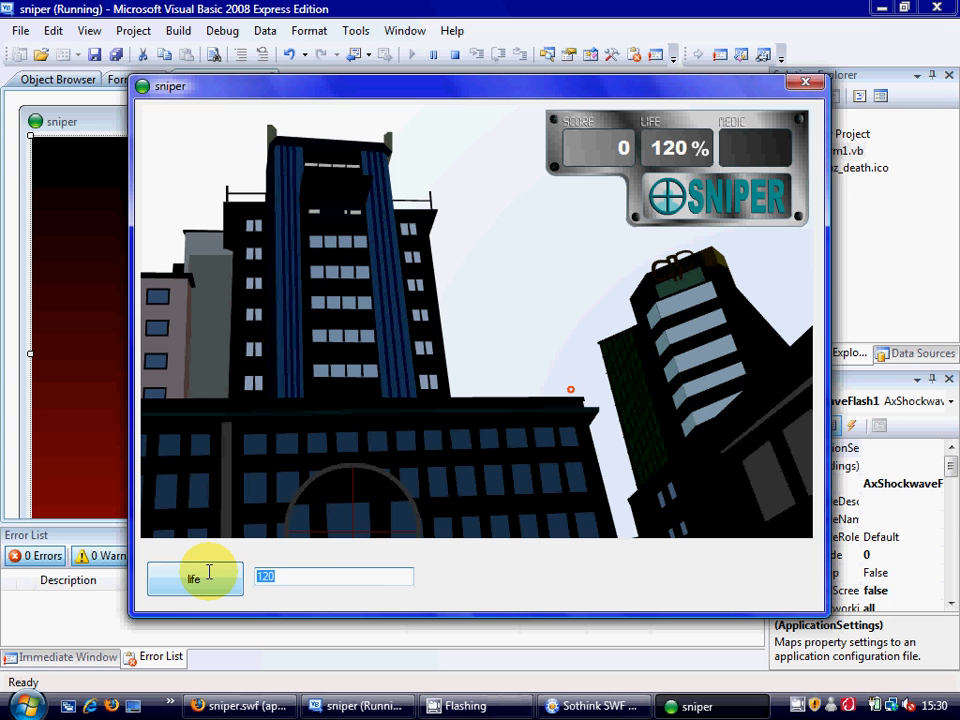
type("99999999999999")
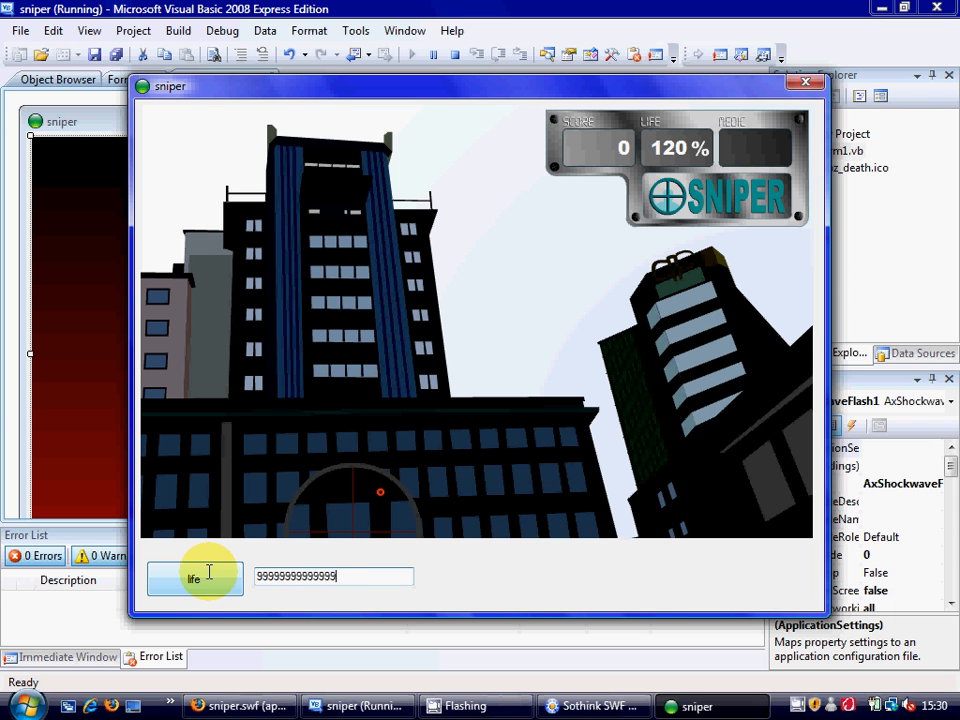
left_click(194, 578)
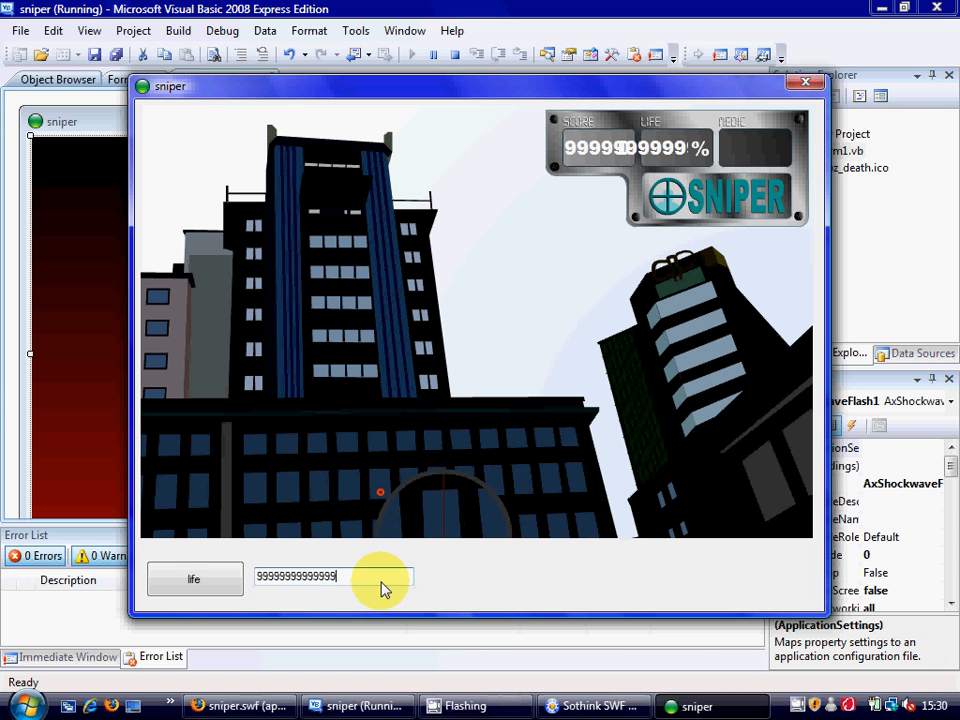
triple_click(330, 576)
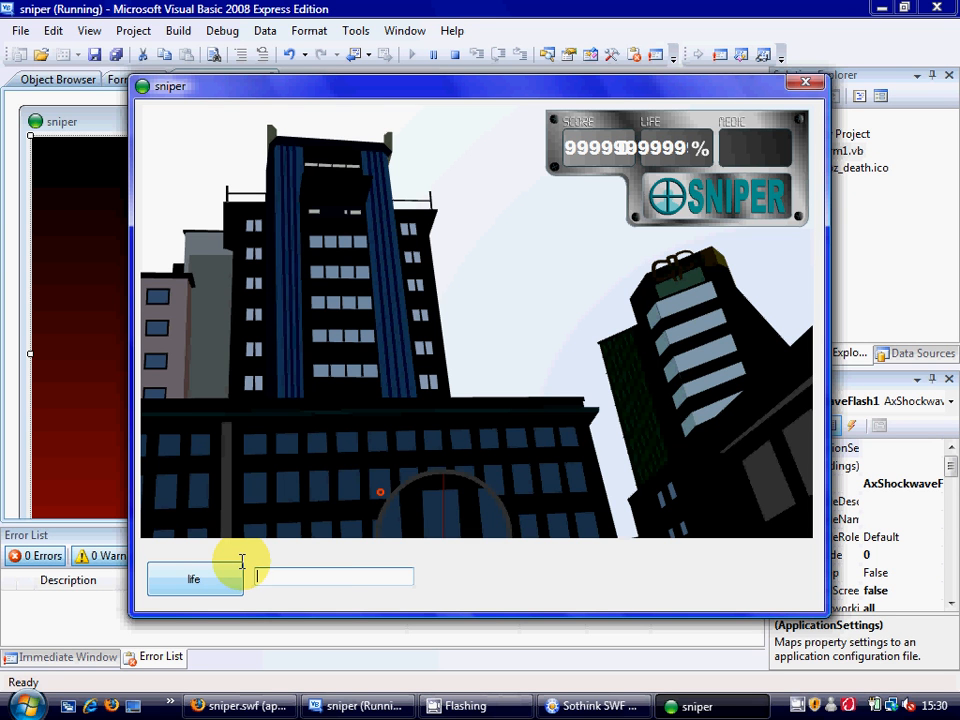
- Set life to 'a' (NaN%) then 0 for Game Over, and close the running sniper form
left_click(194, 580)
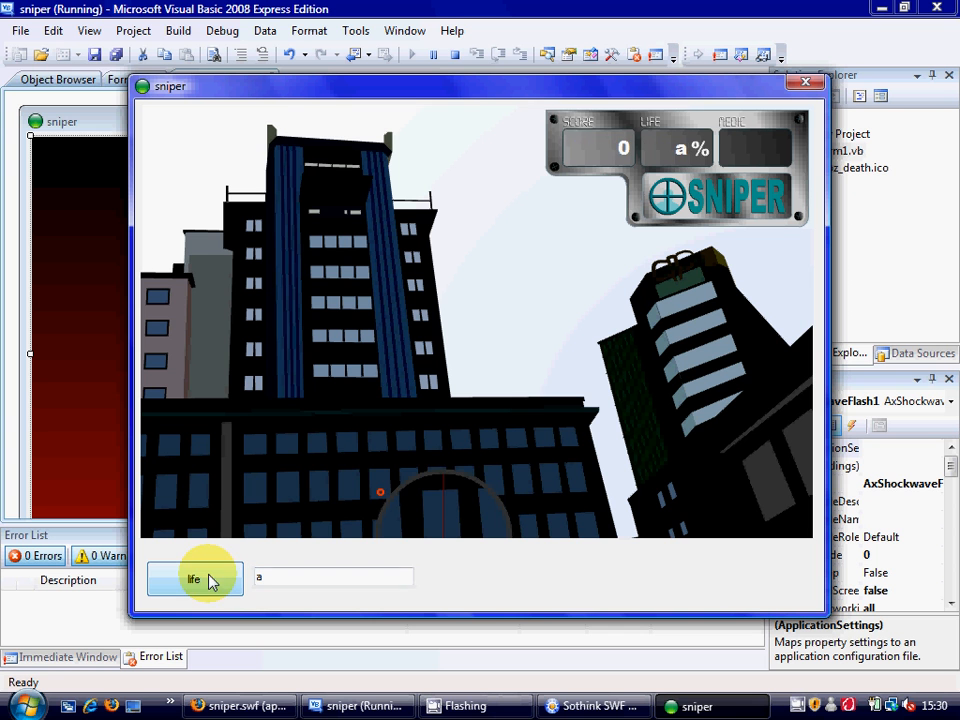
left_click(194, 579)
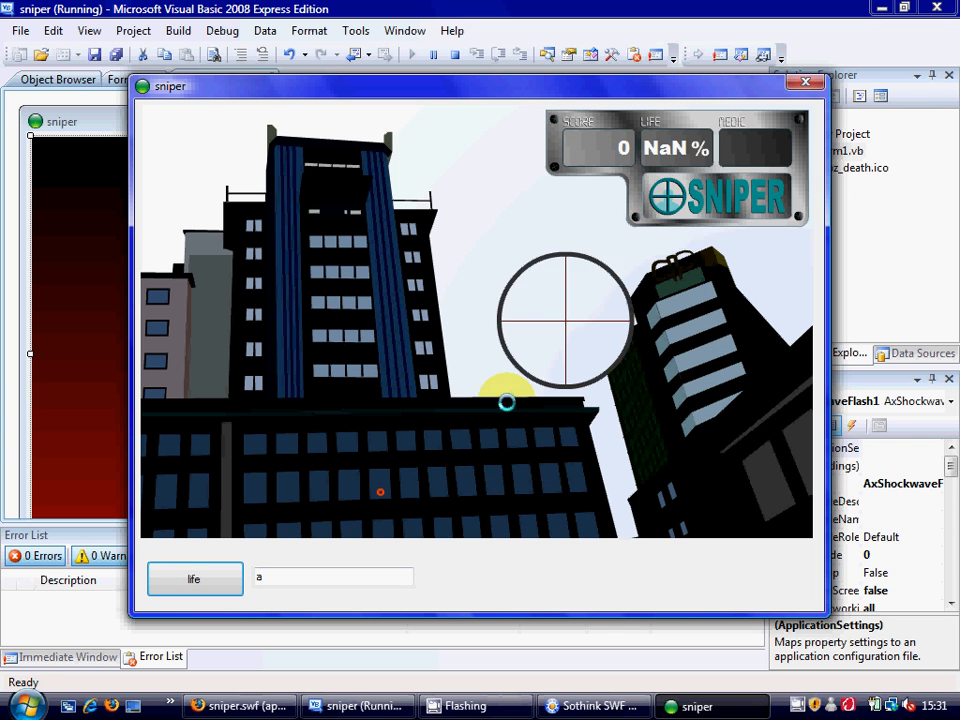
left_click(194, 579)
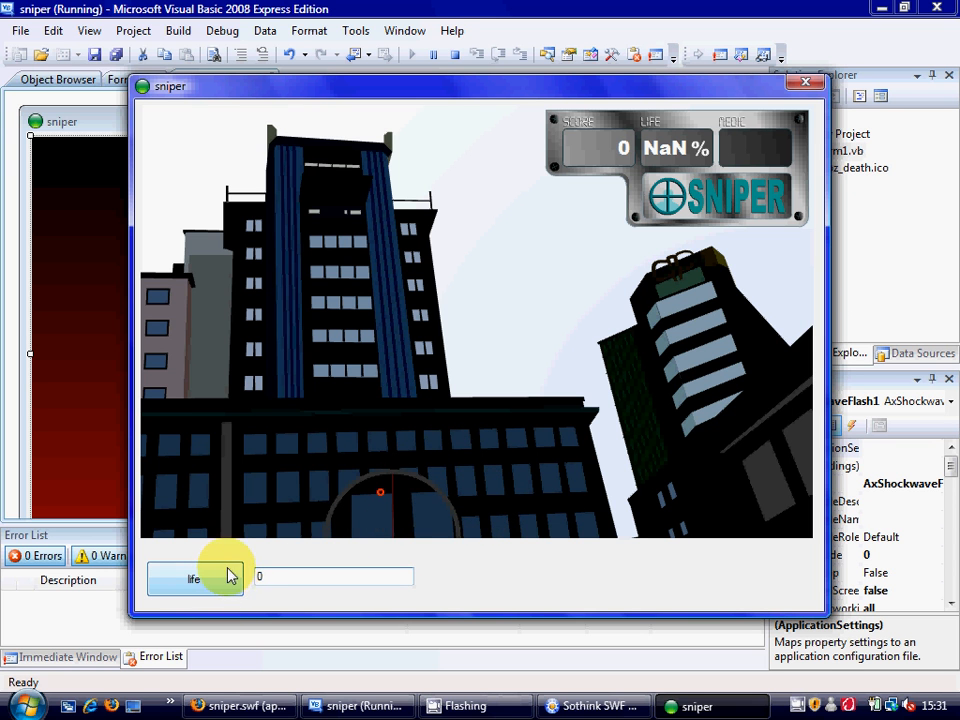
left_click(193, 579)
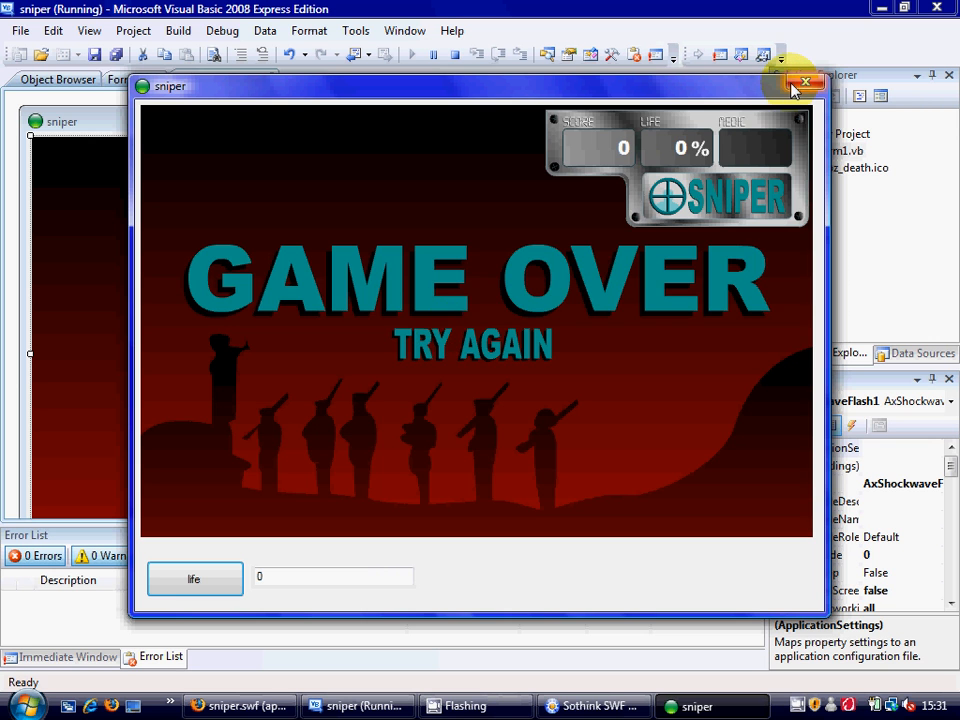
left_click(807, 82)
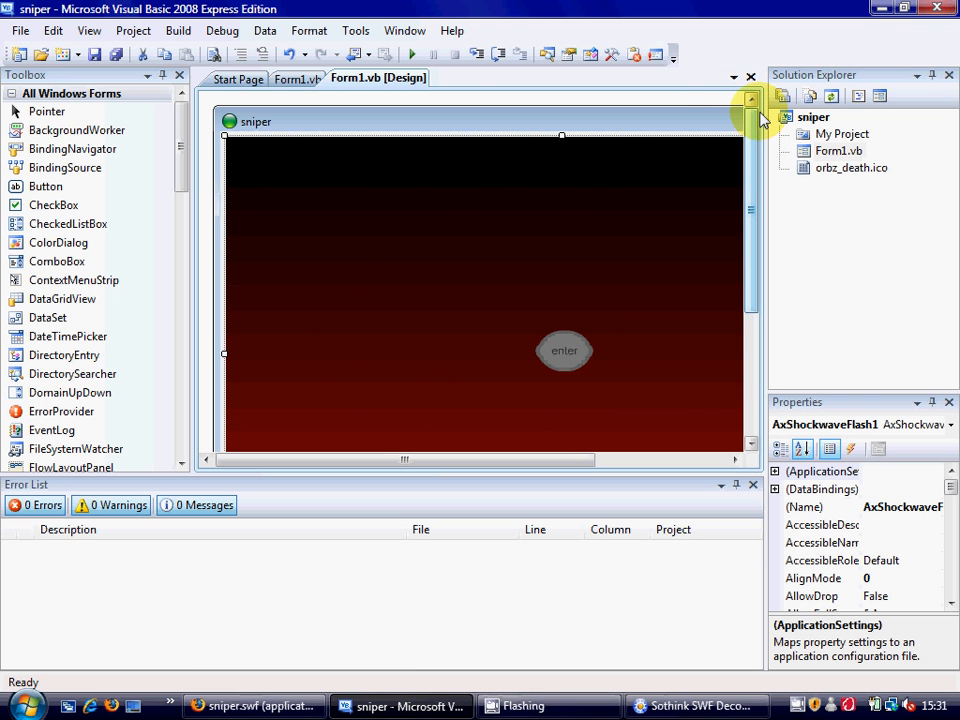
scroll("down", 3)
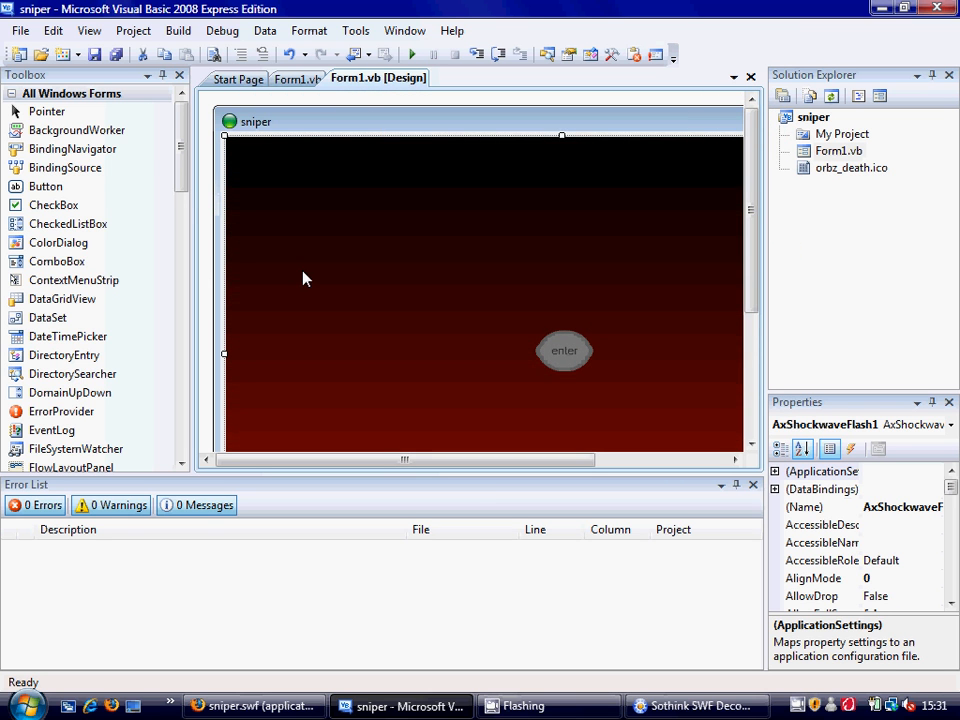
left_click(58, 243)
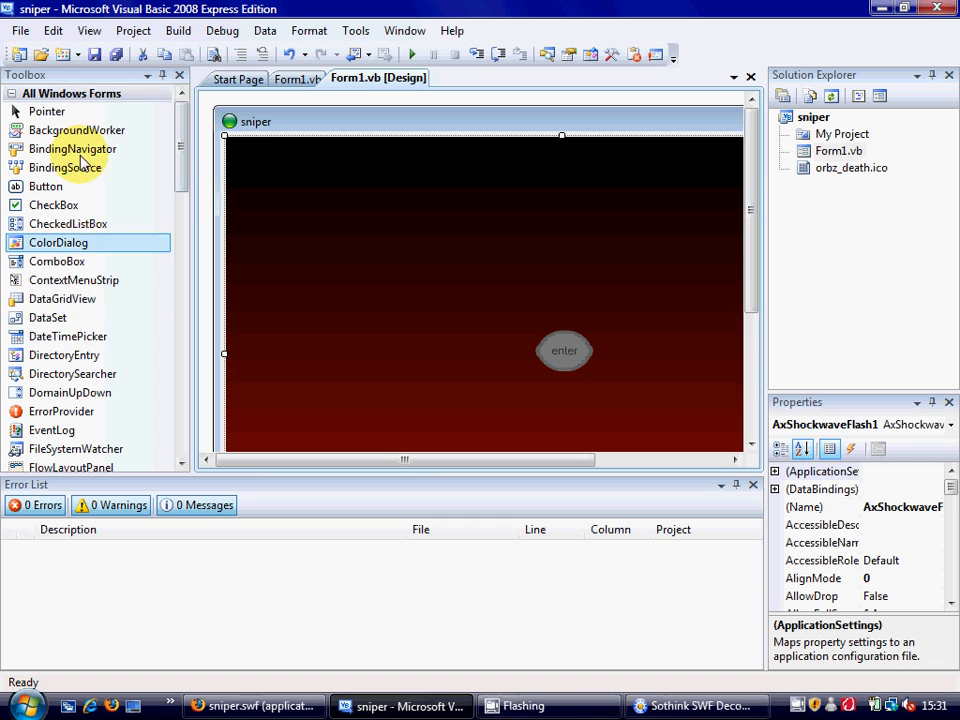
mouse_move(230, 135)
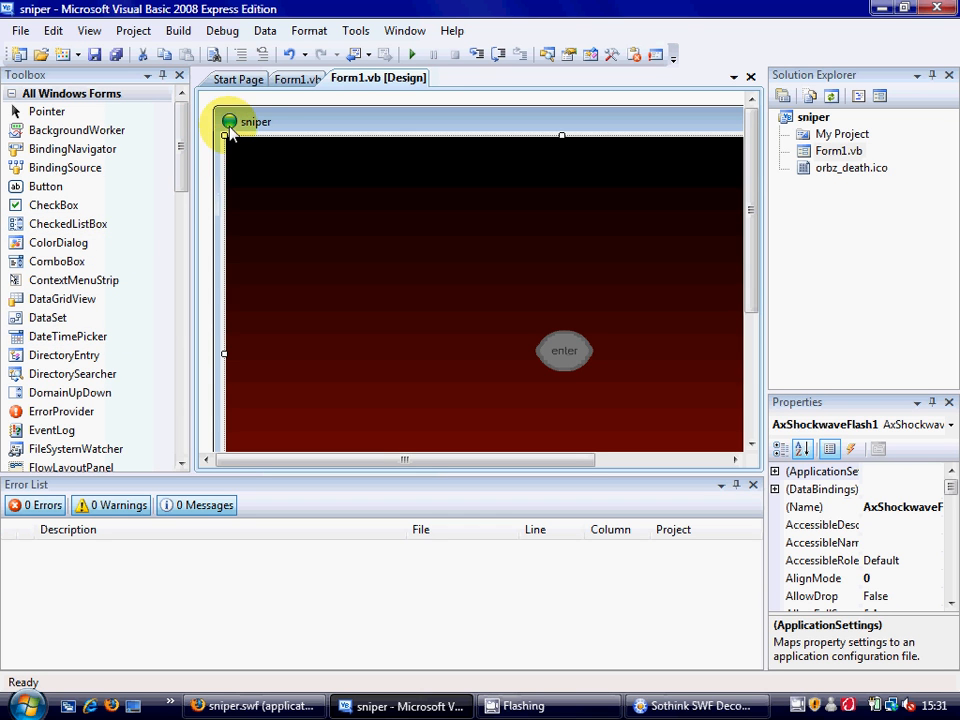